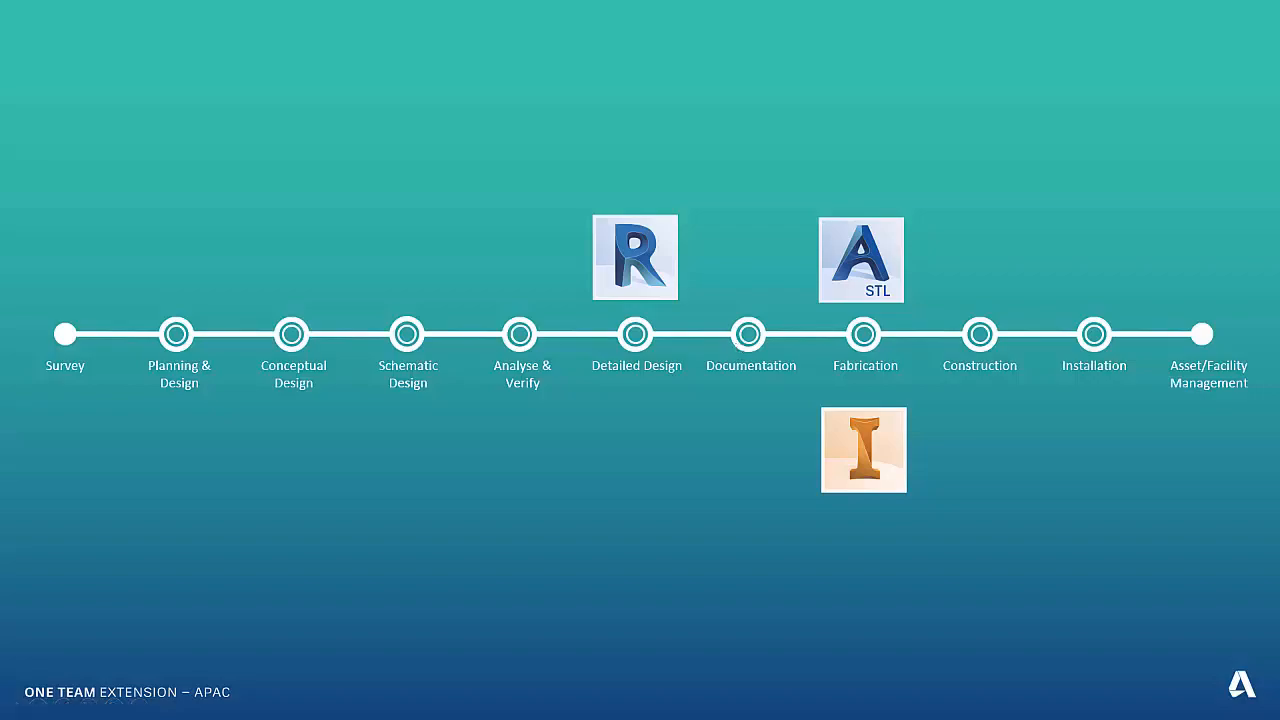
# Advance the presentation past the timeline slide toward the Revit steel connection model.
pyautogui.click(636, 256)
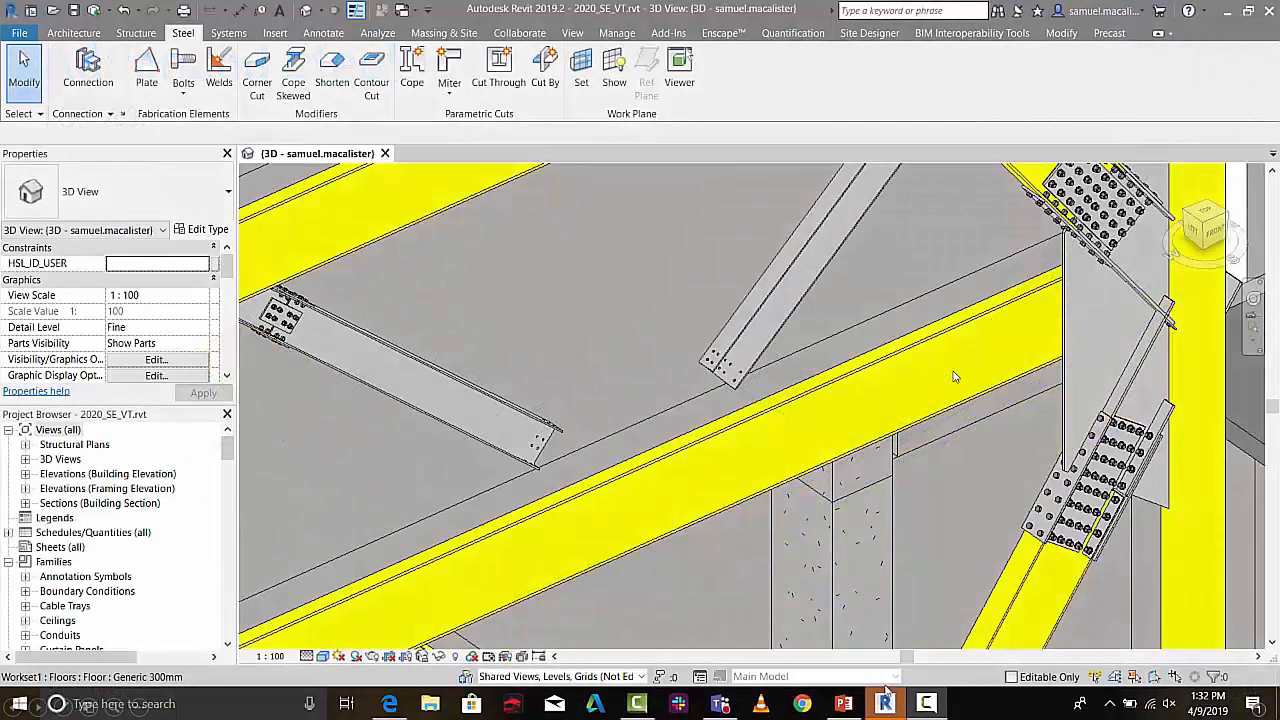
pyautogui.moveTo(420, 272)
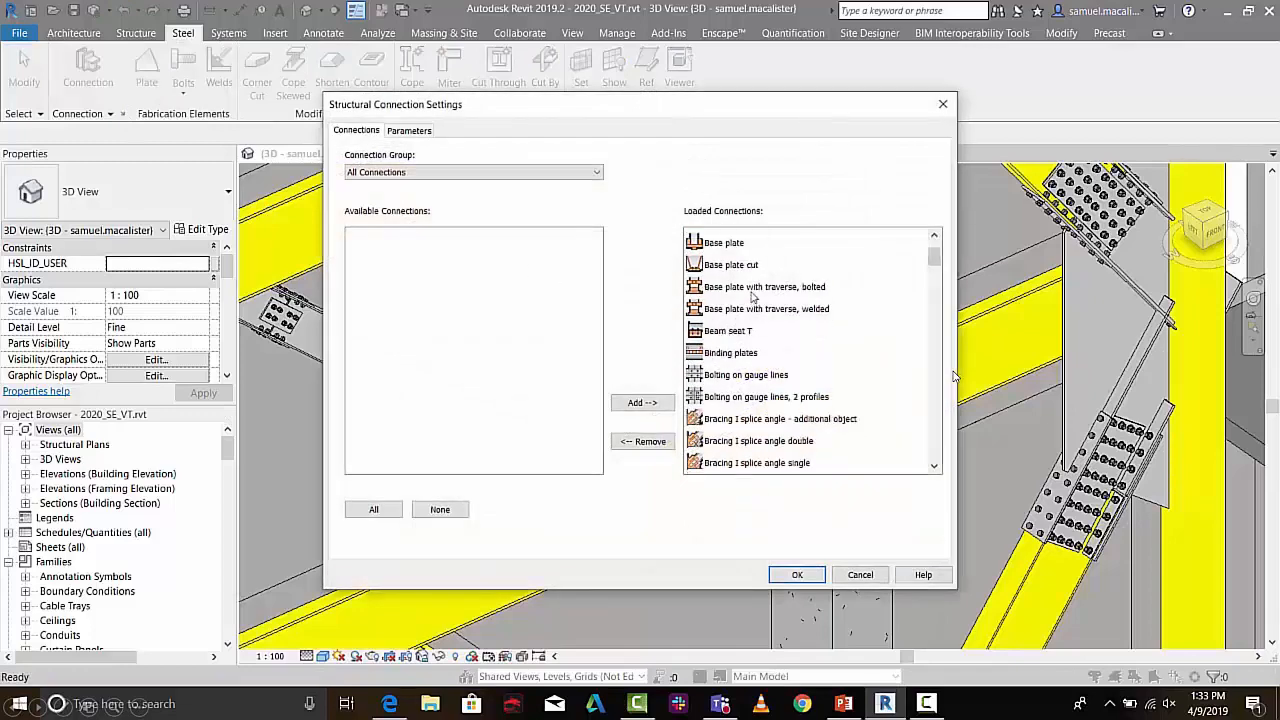
pyautogui.scroll(-3)
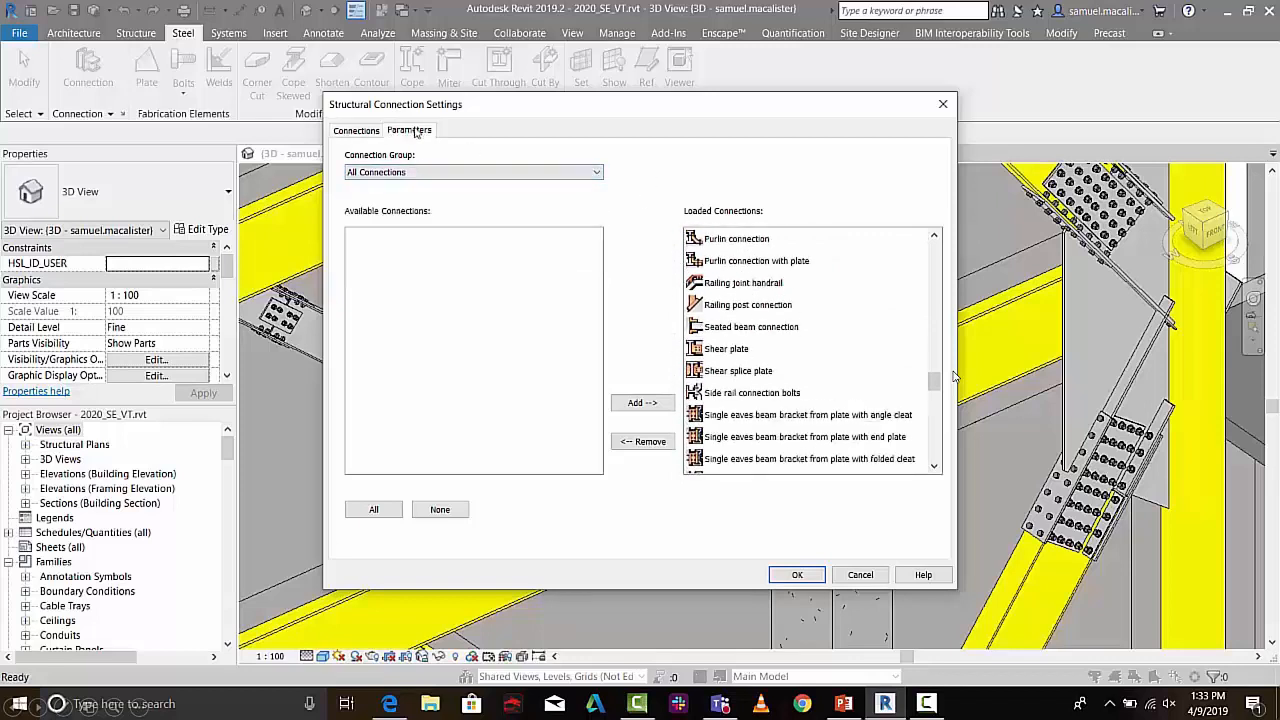
pyautogui.click(356, 130)
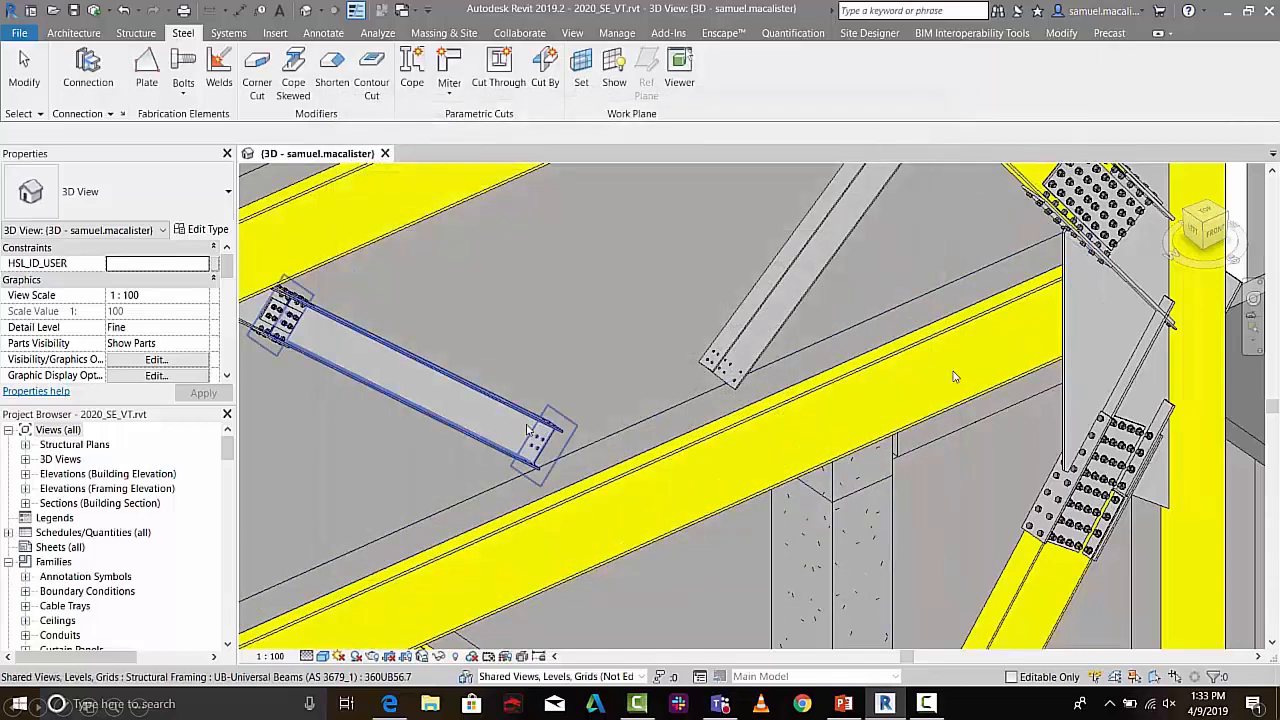
# Connect the selected braces and beam with an I bracing splice full gusset double connection.
pyautogui.click(730, 370)
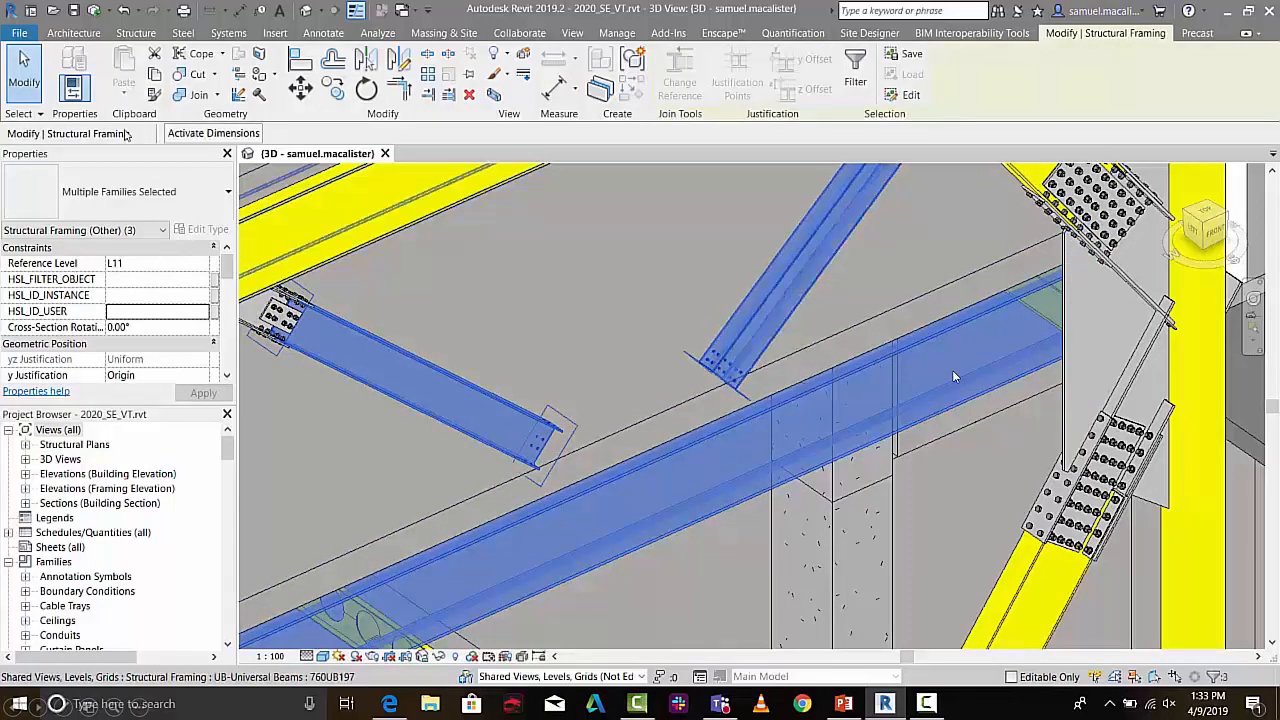
pyautogui.click(184, 32)
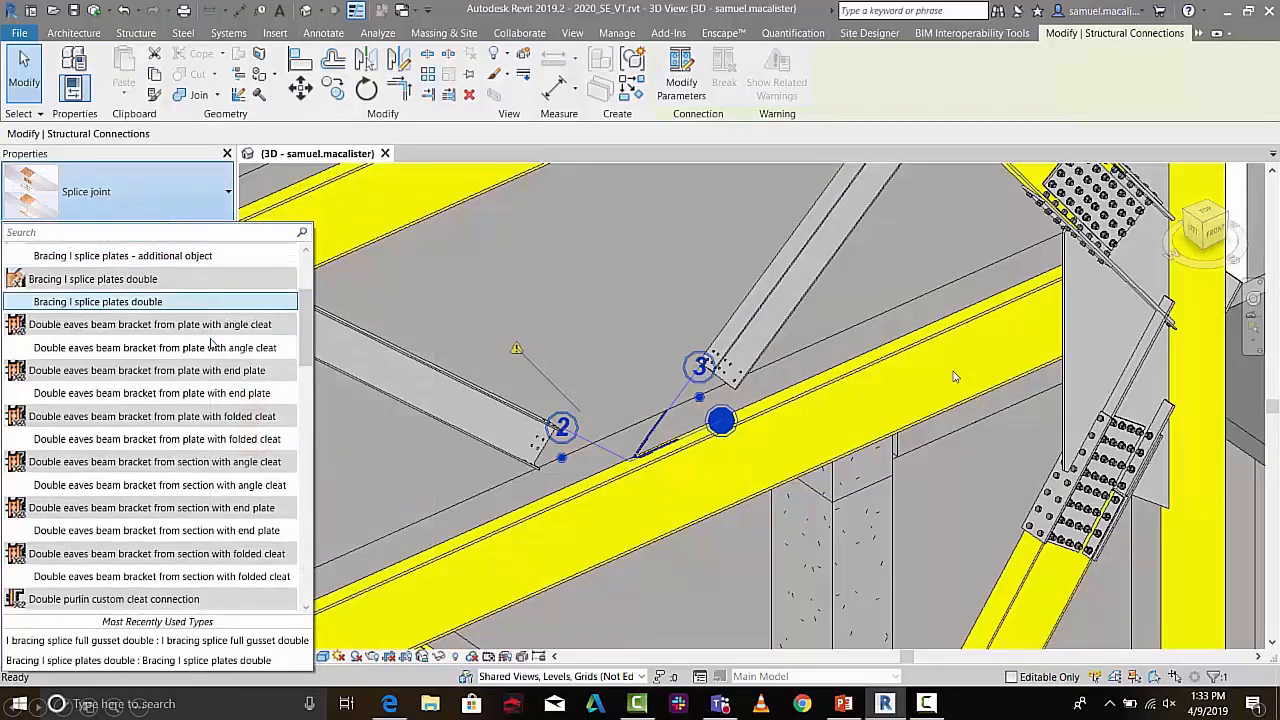
pyautogui.scroll(-3)
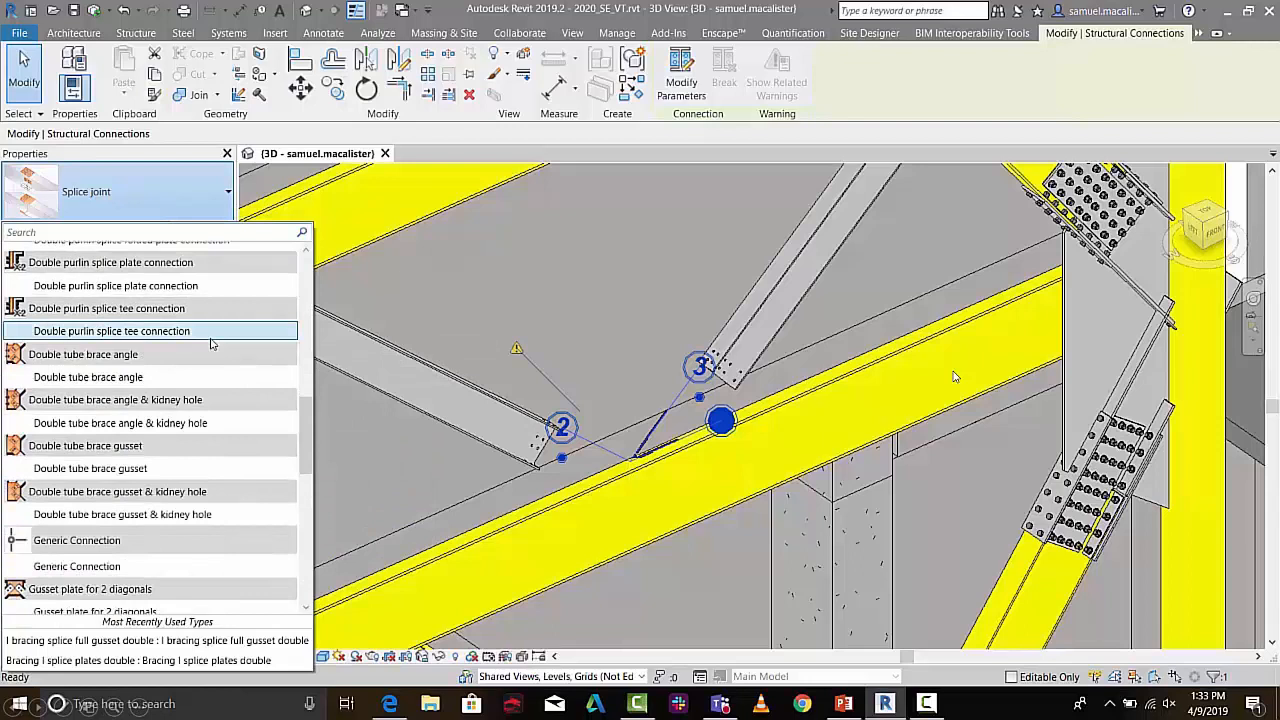
pyautogui.scroll(-3)
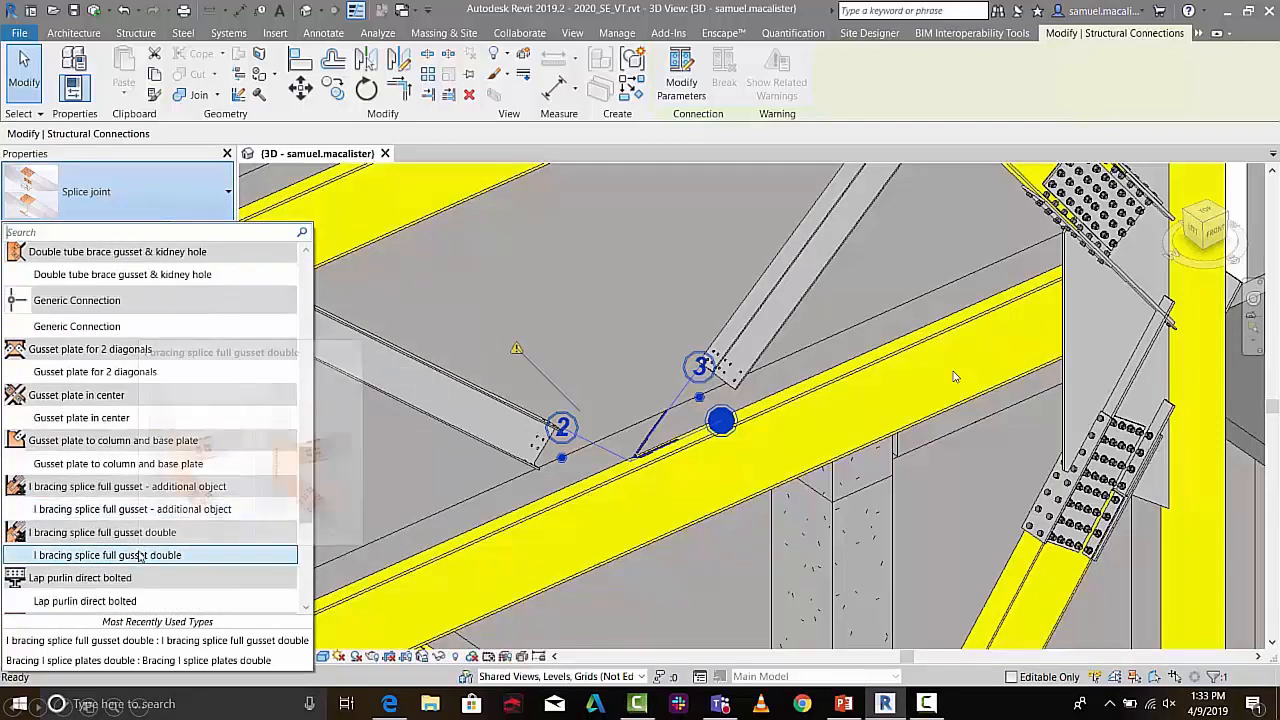
pyautogui.moveTo(140, 556)
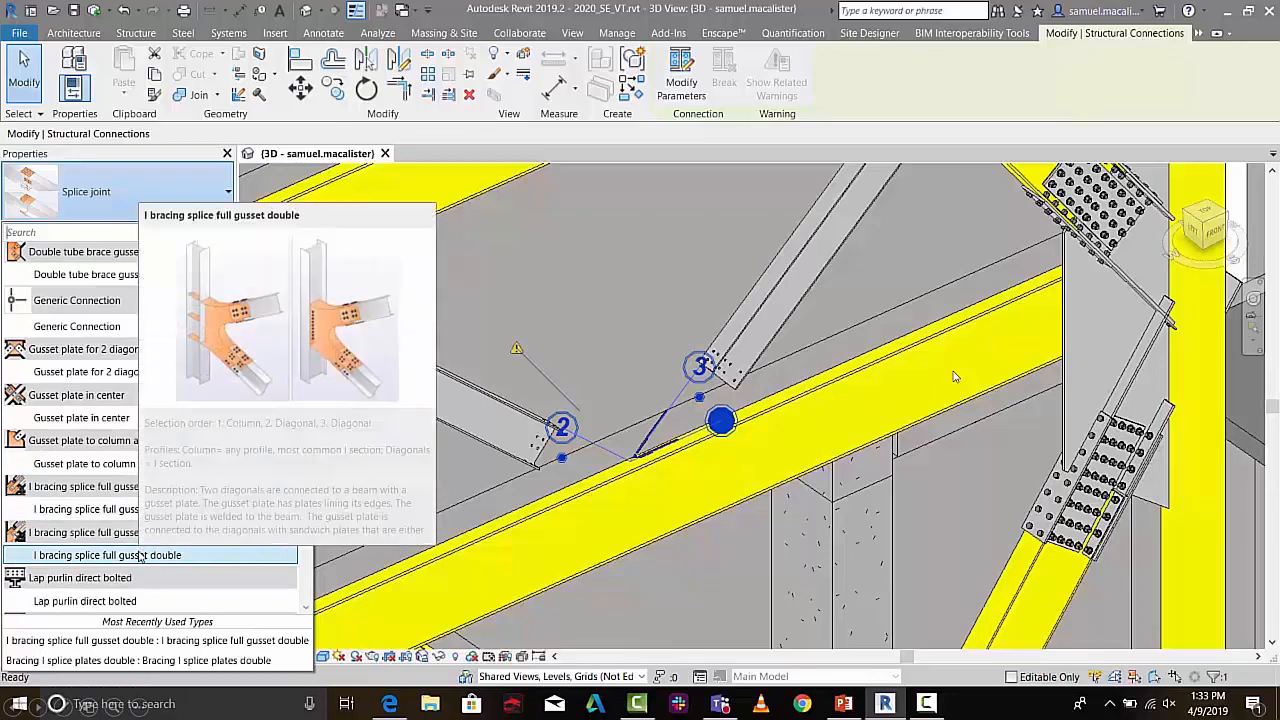
pyautogui.click(136, 556)
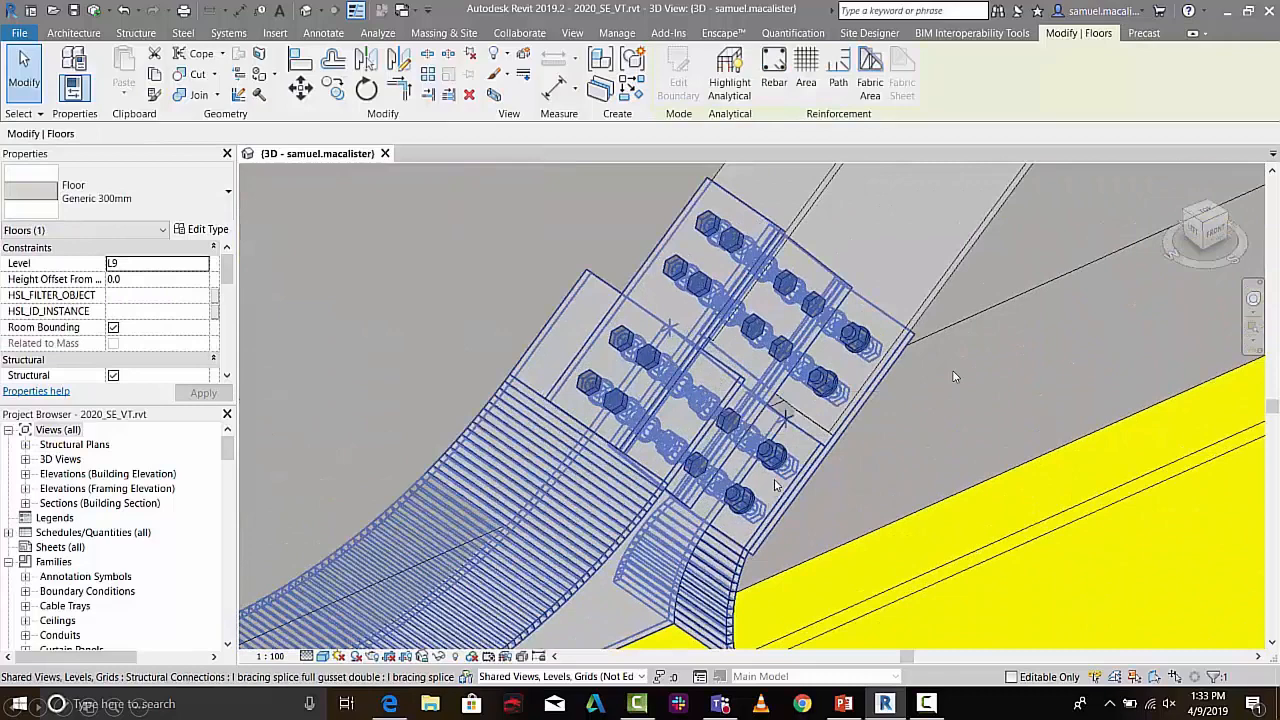
# Review the gusset connection's parameters, browsing Side dimensions and Outside plates.
pyautogui.click(756, 600)
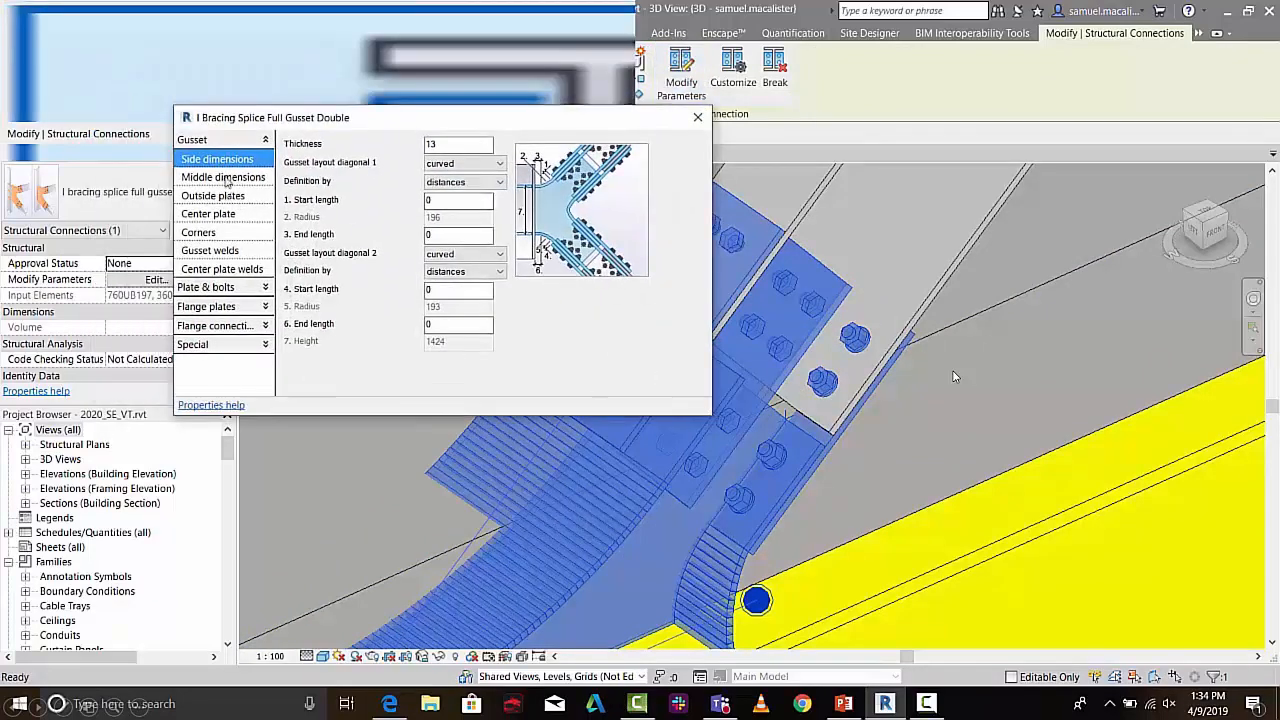
pyautogui.click(212, 196)
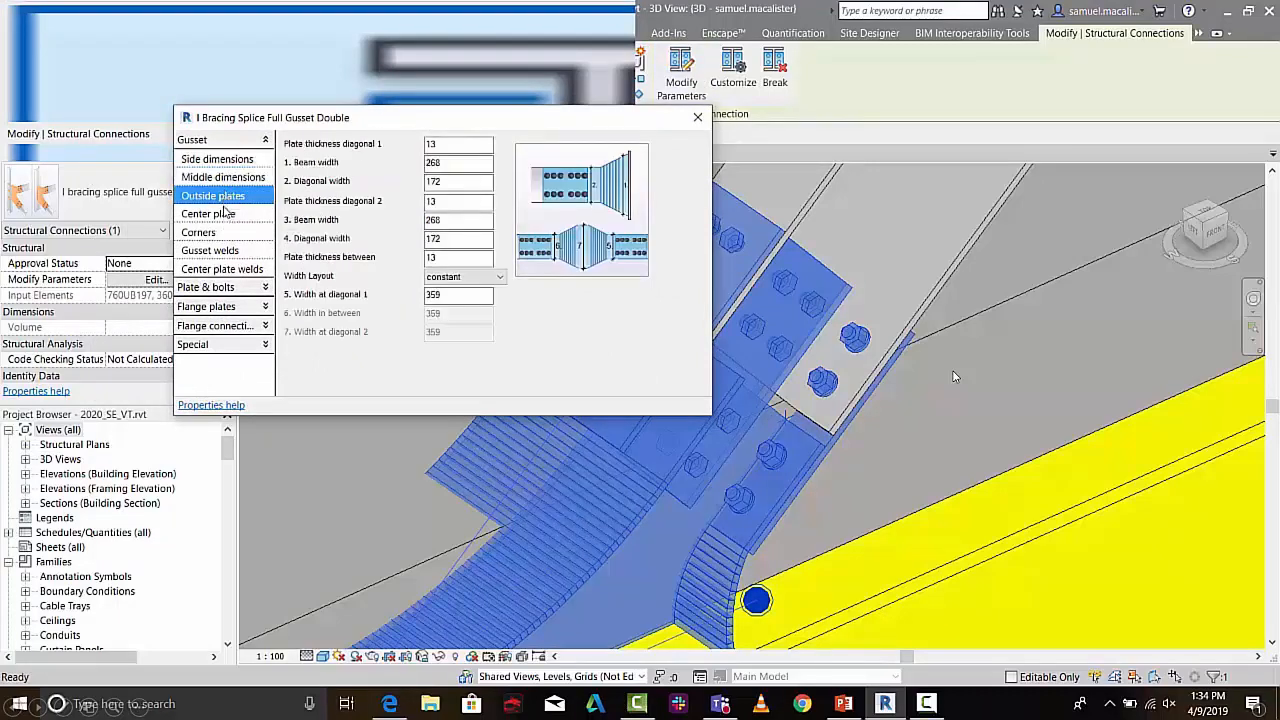
pyautogui.click(198, 232)
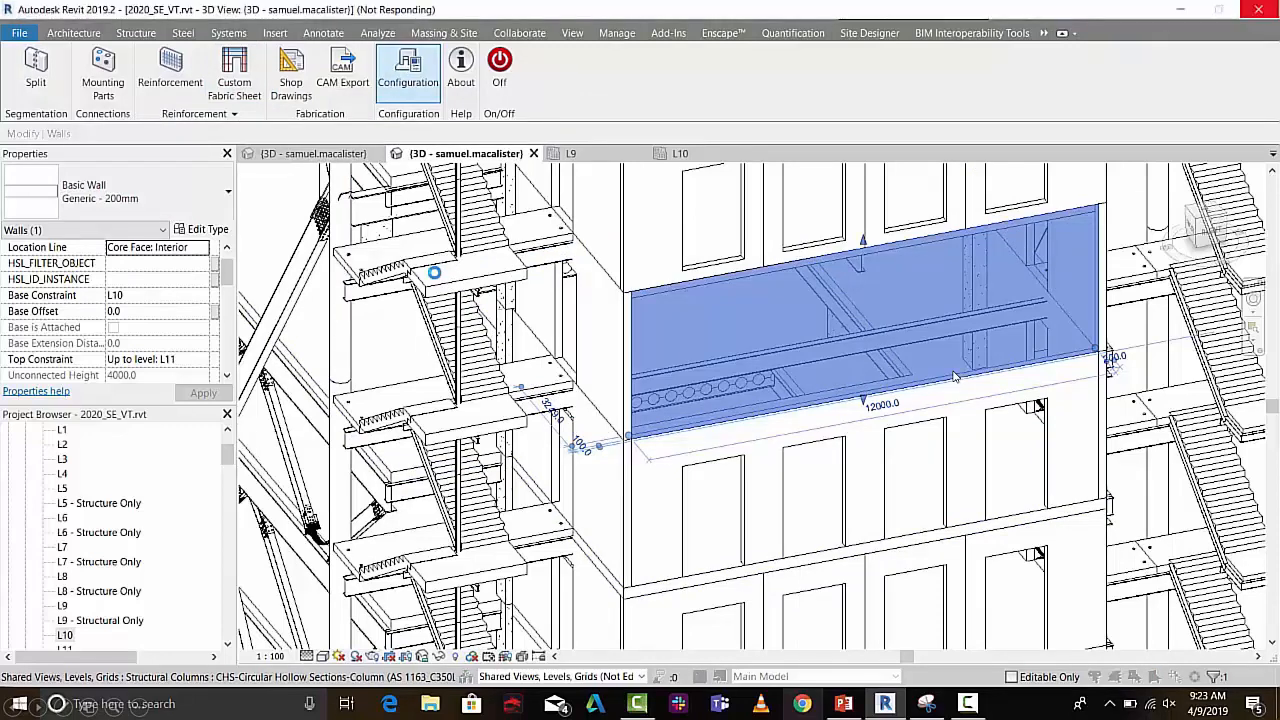
# Browse precast configuration pages: Solid Wall Part, Reinforcement, Shop Drawing, Dimensioning, Unitechnik 6.0 and PXML.
pyautogui.click(408, 62)
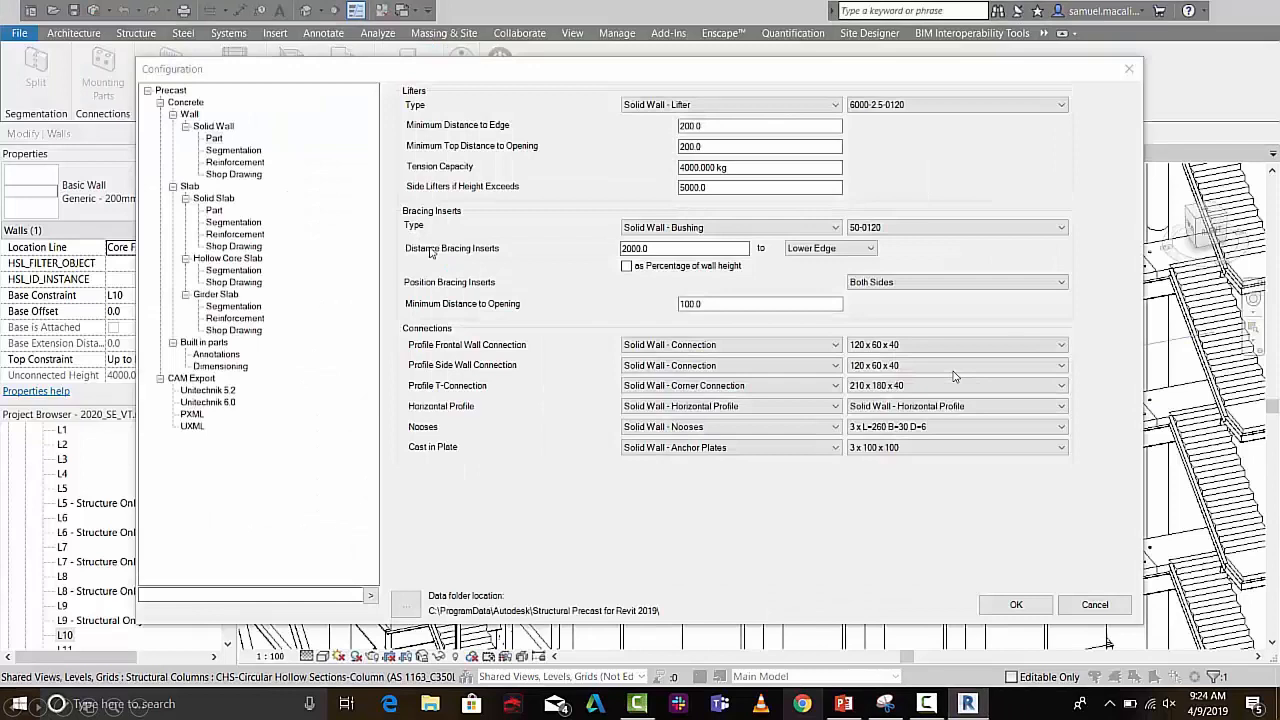
pyautogui.click(214, 138)
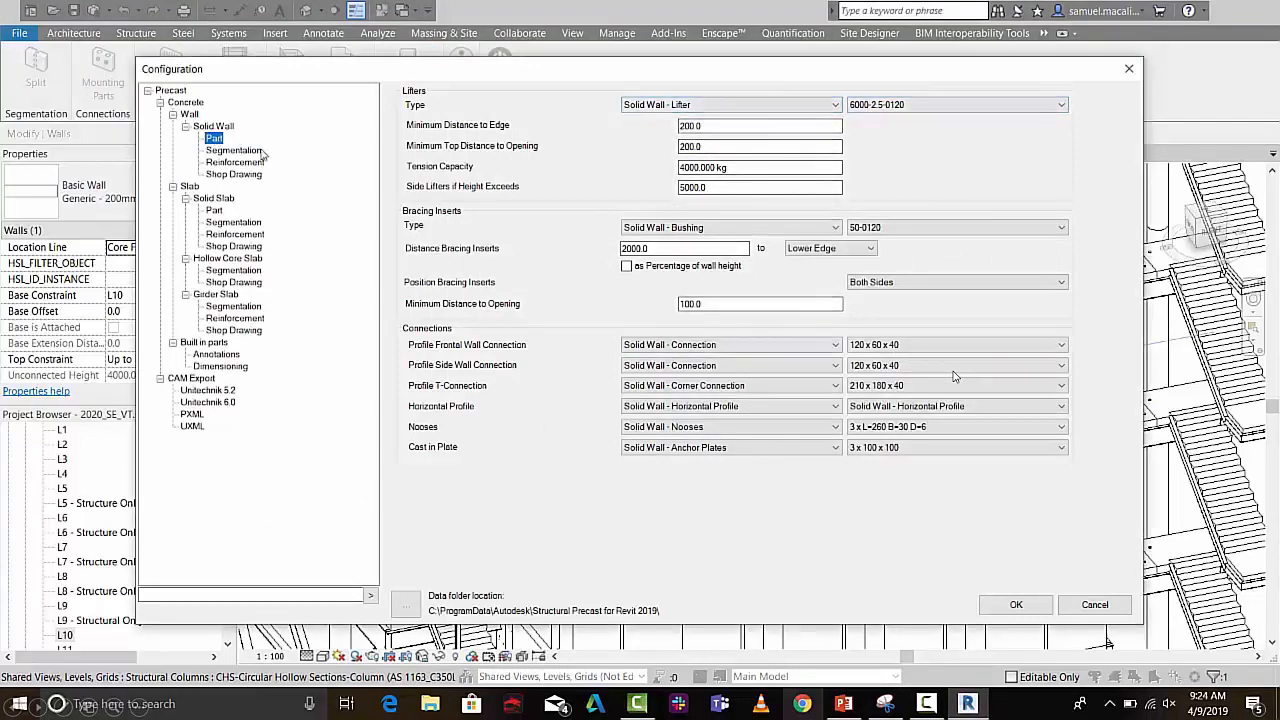
pyautogui.click(236, 162)
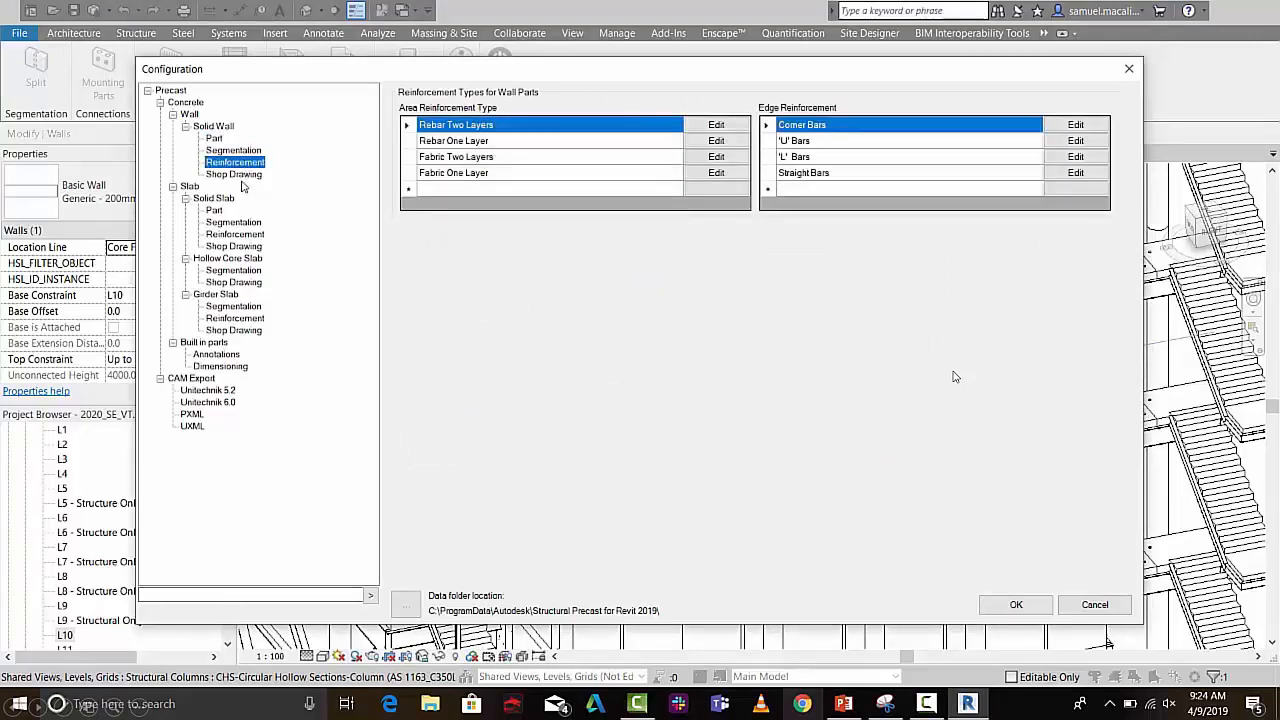
pyautogui.click(234, 174)
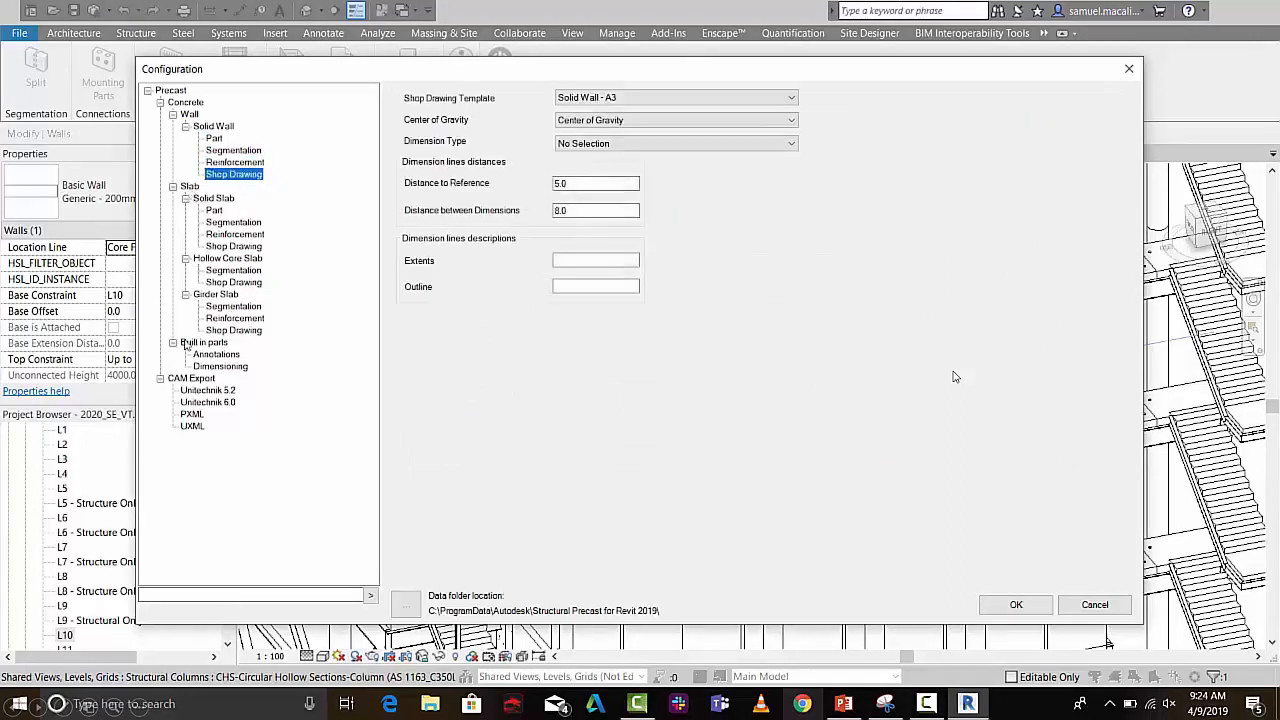
pyautogui.click(220, 364)
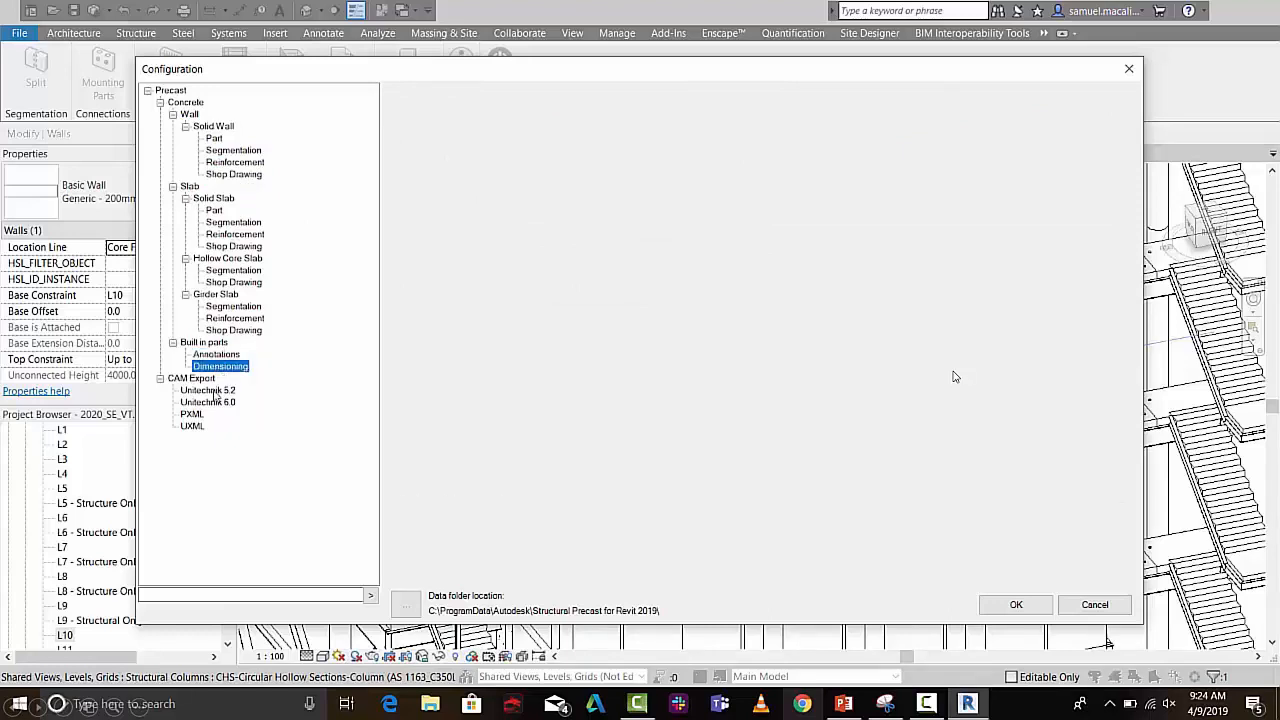
pyautogui.click(208, 400)
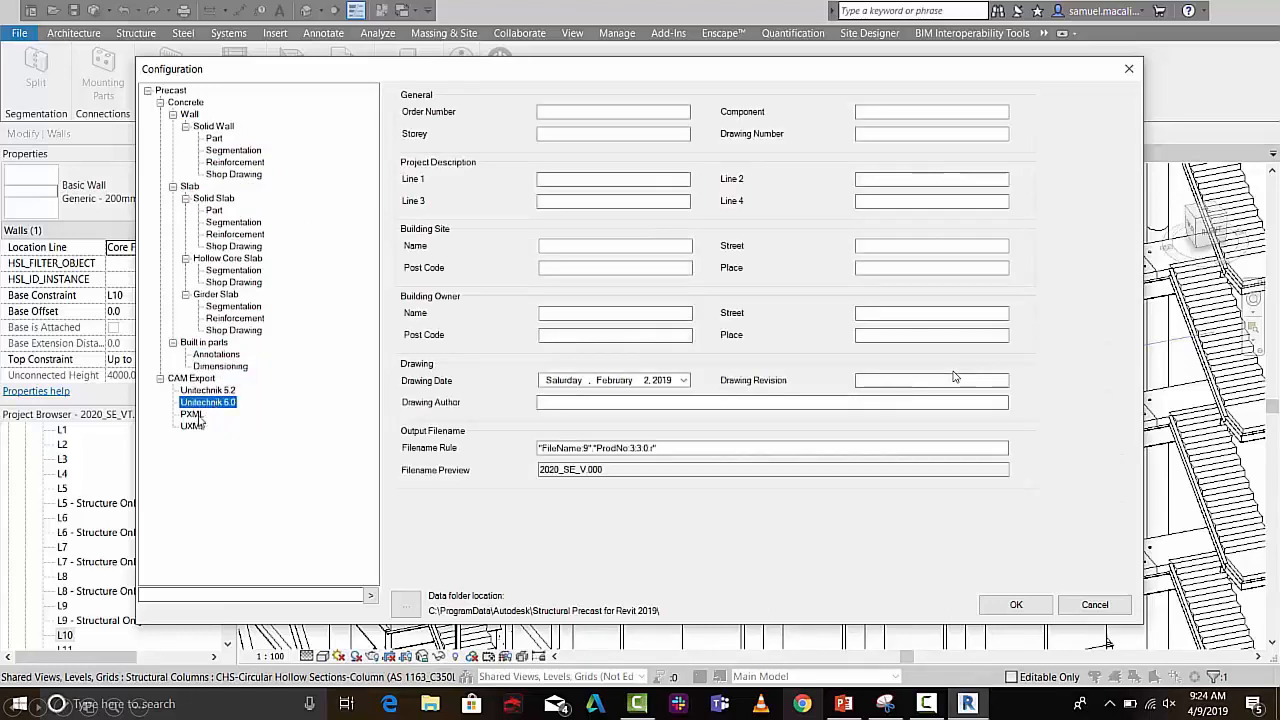
pyautogui.click(192, 412)
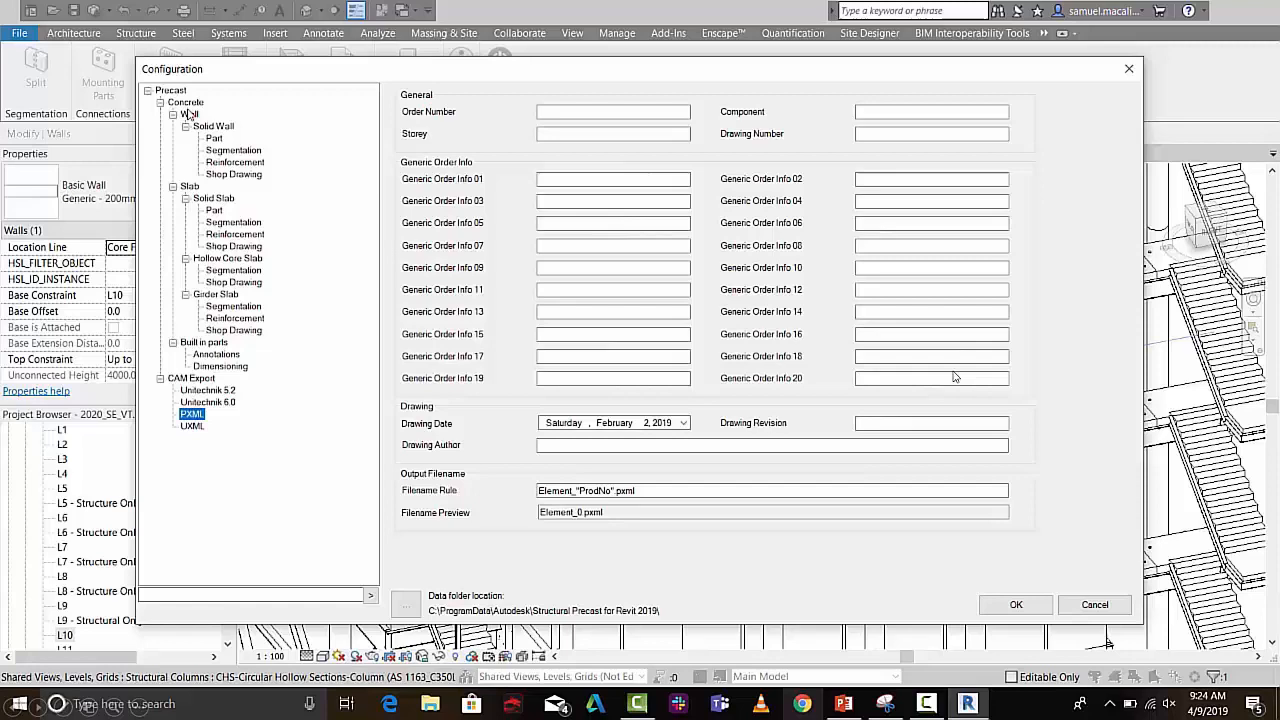
pyautogui.click(232, 150)
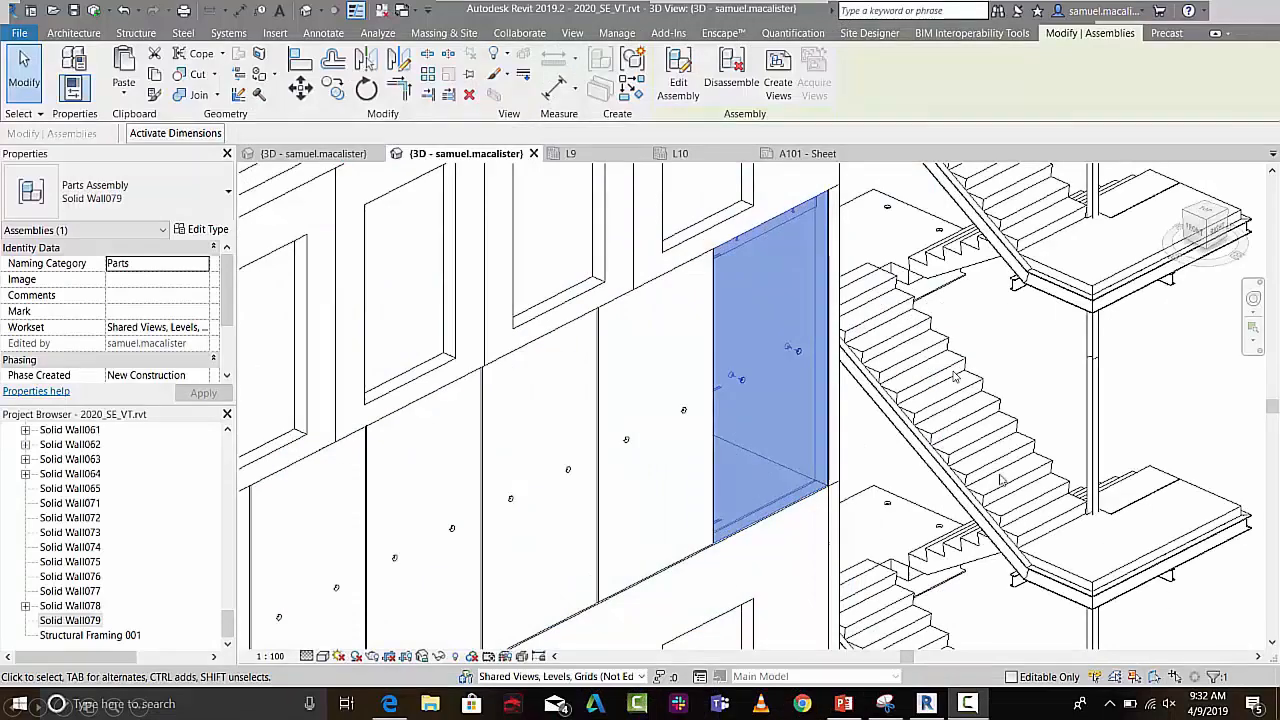
pyautogui.moveTo(776, 244)
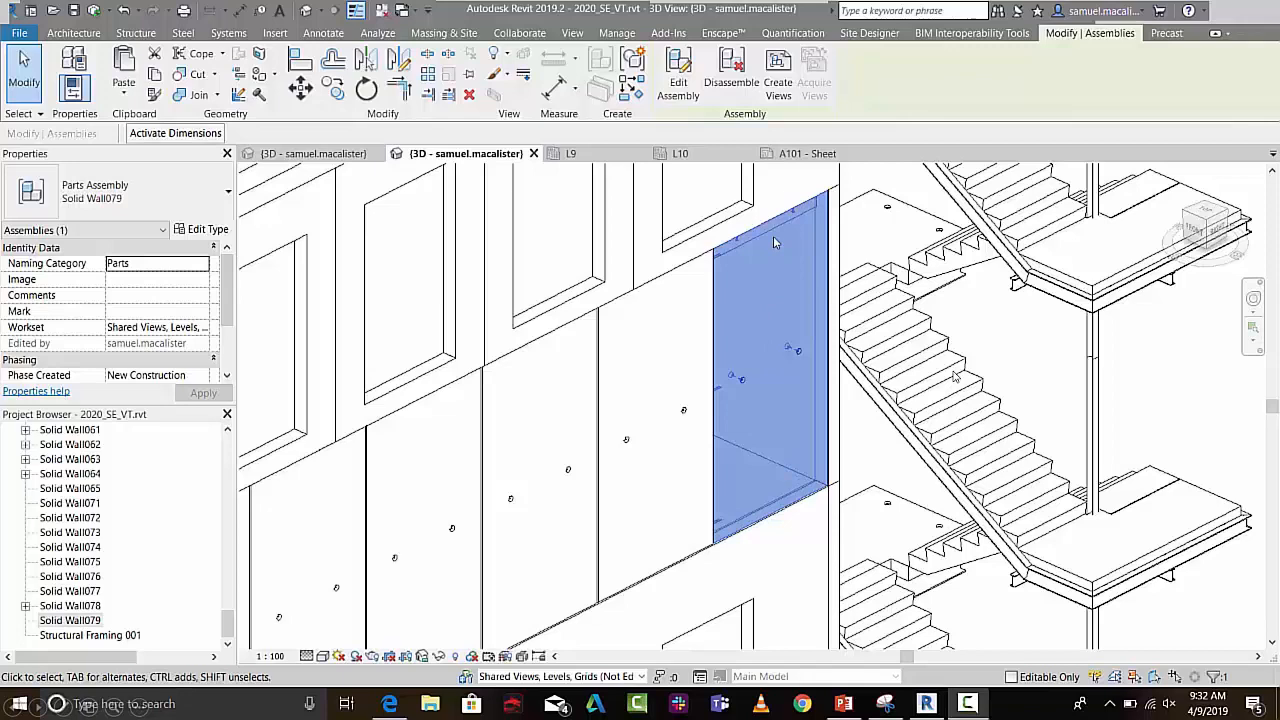
# Create all assembly view types plus an A1 metric sheet at 1:20 for Solid Wall079.
pyautogui.click(776, 76)
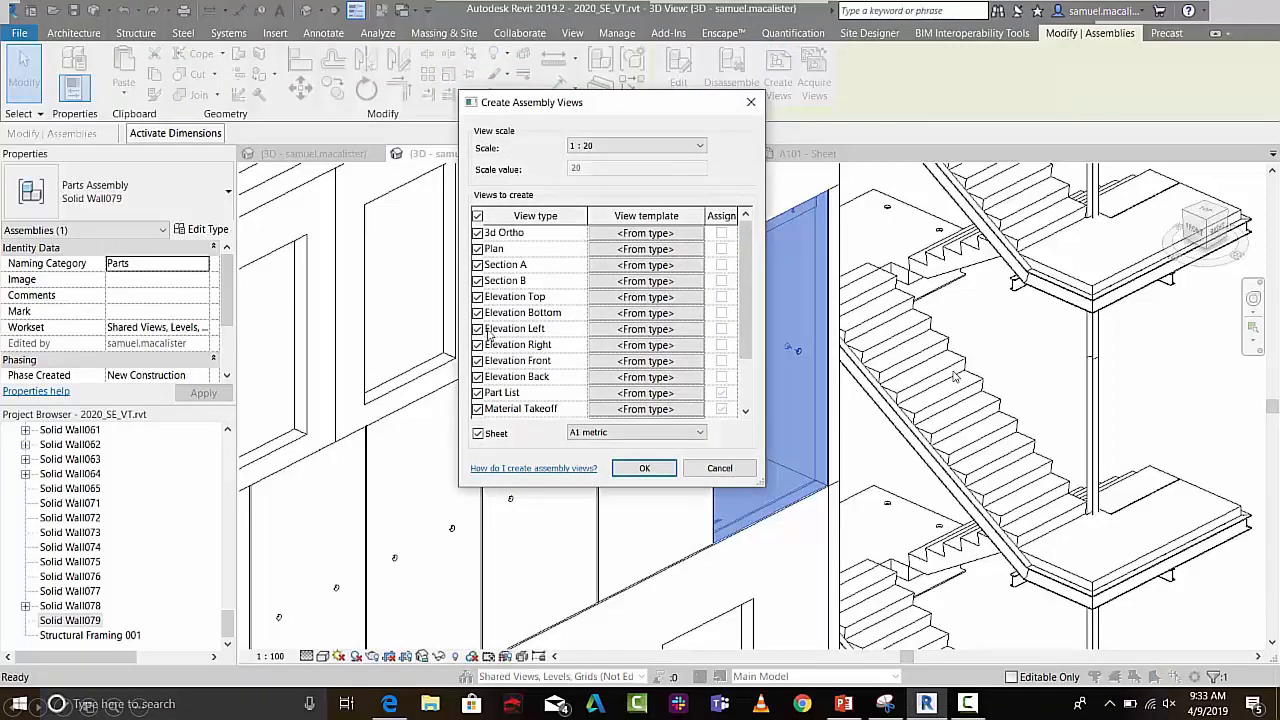
pyautogui.scroll(-3)
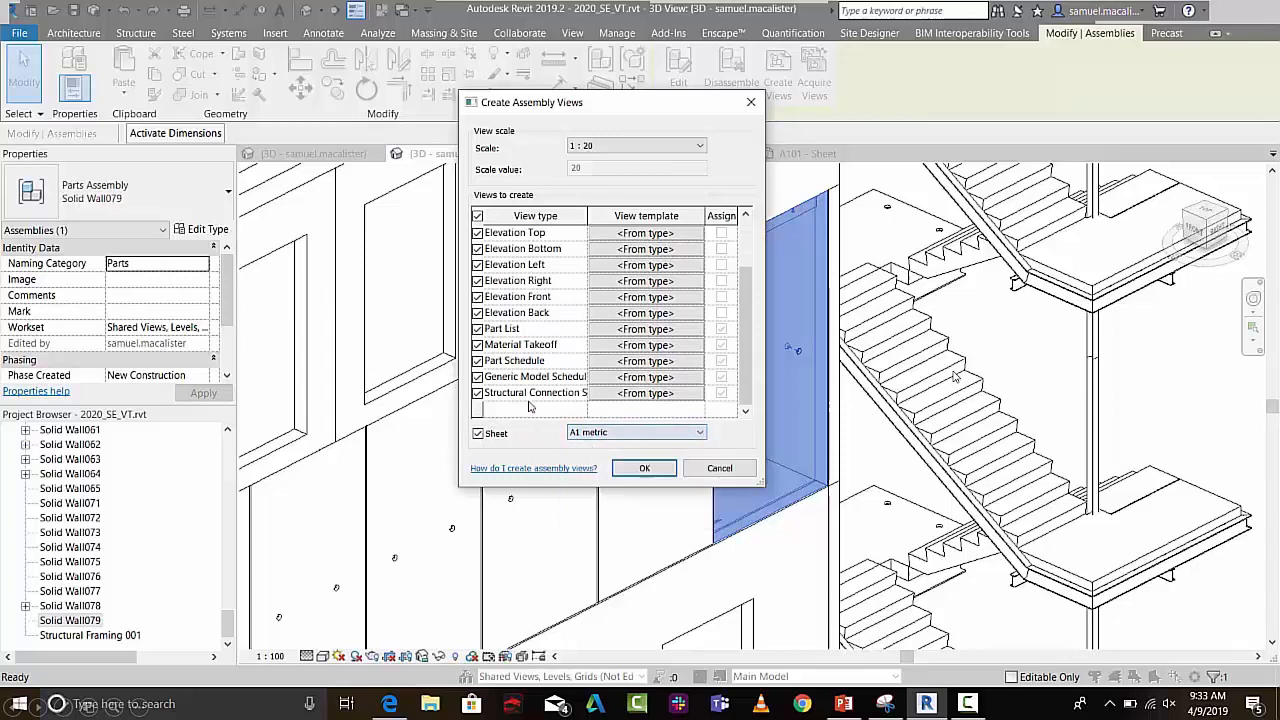
pyautogui.moveTo(628, 468)
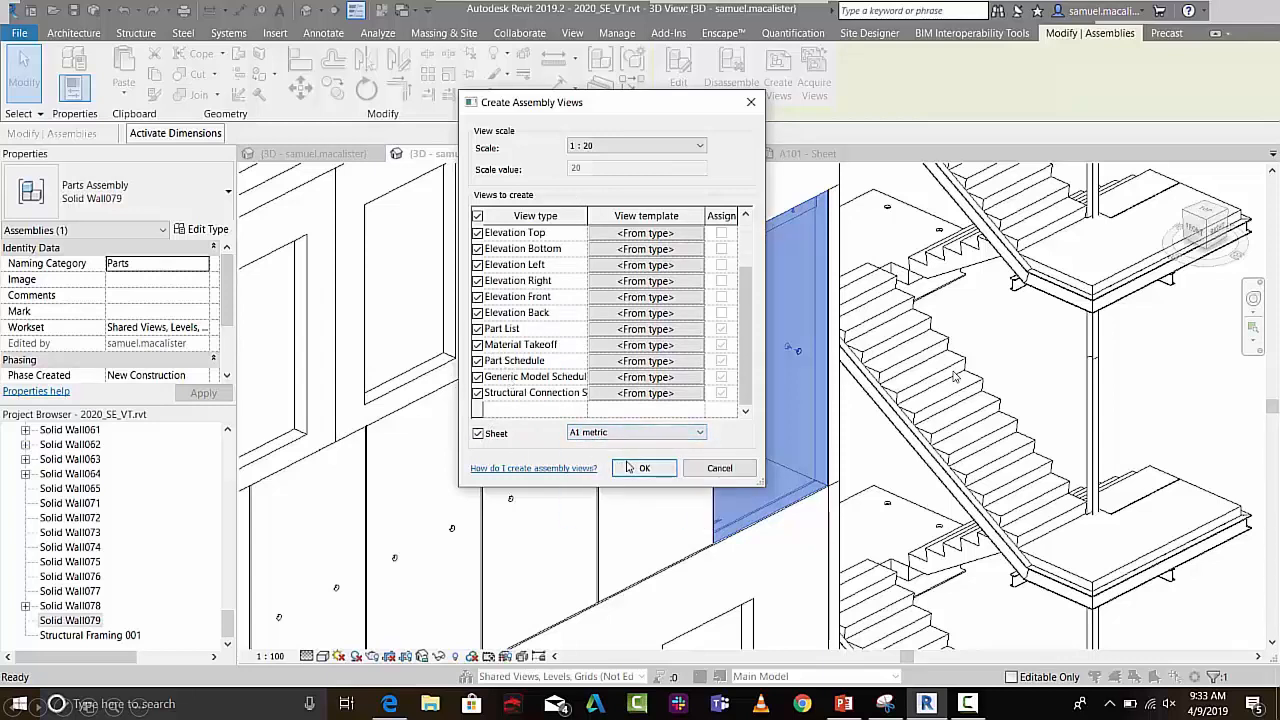
pyautogui.click(644, 468)
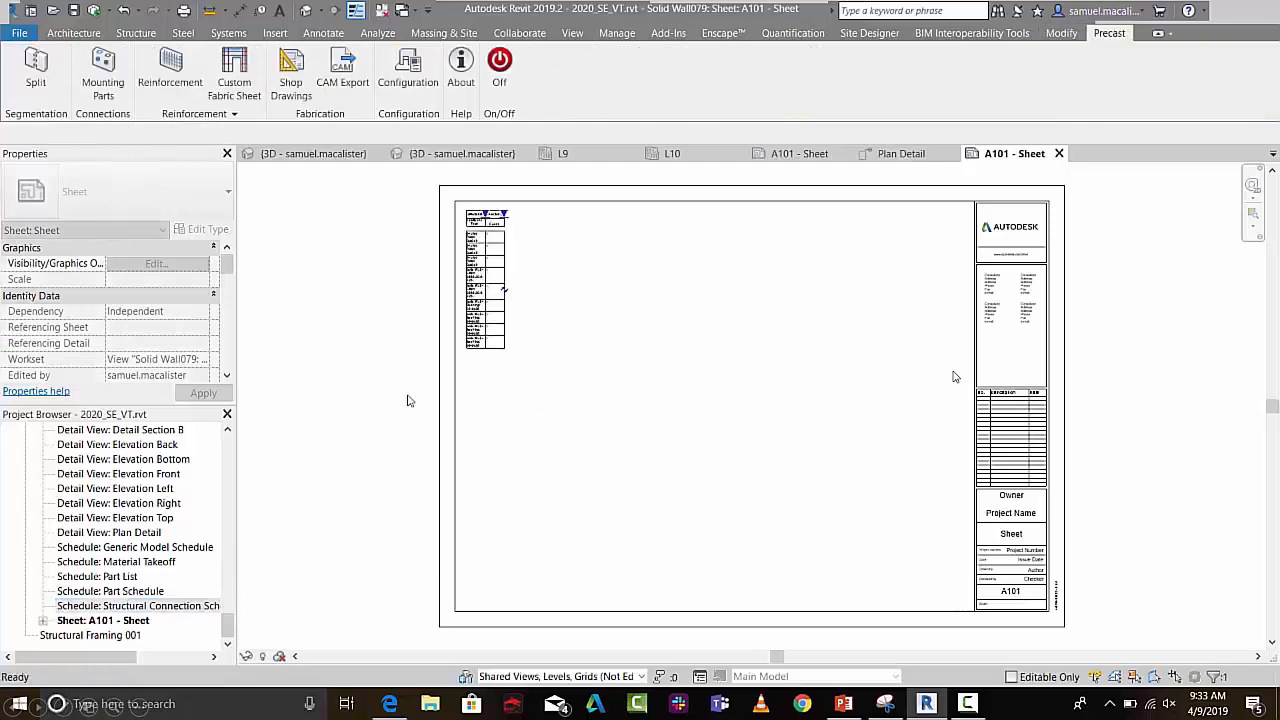
# Place the assembly's schedules from the Project Browser onto sheet A101.
pyautogui.click(110, 592)
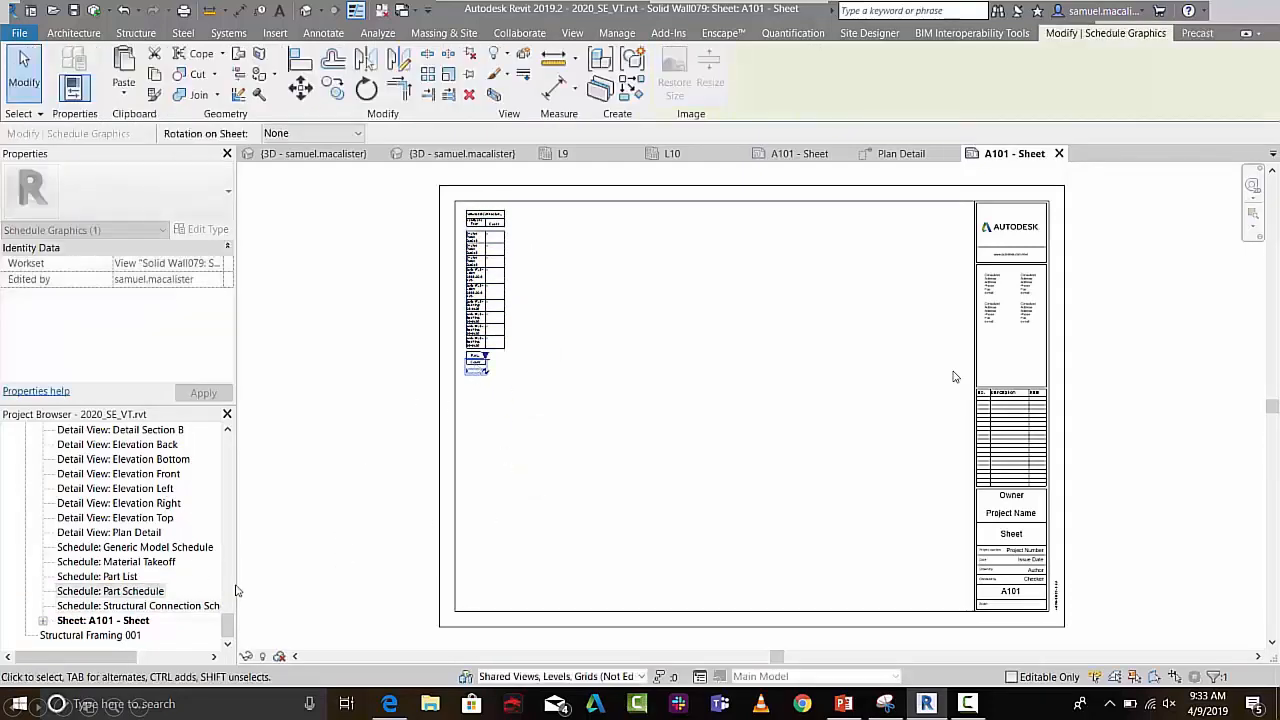
pyautogui.click(96, 576)
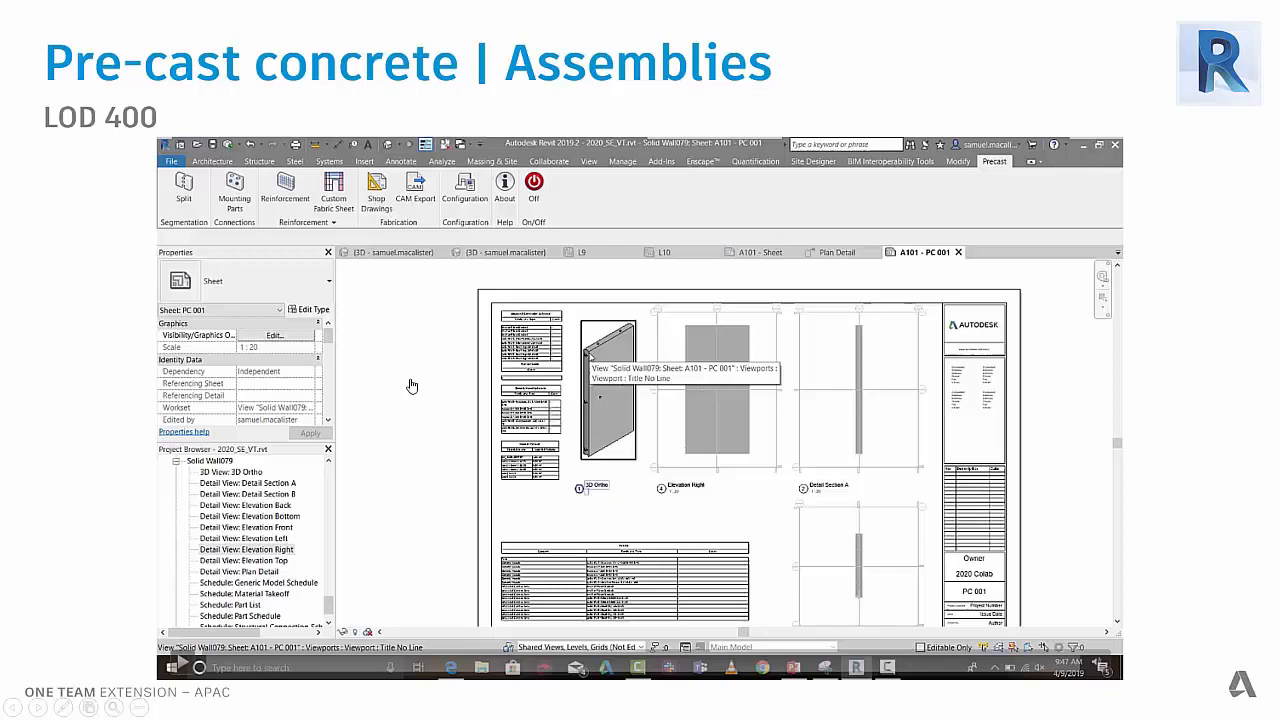
pyautogui.moveTo(178, 114)
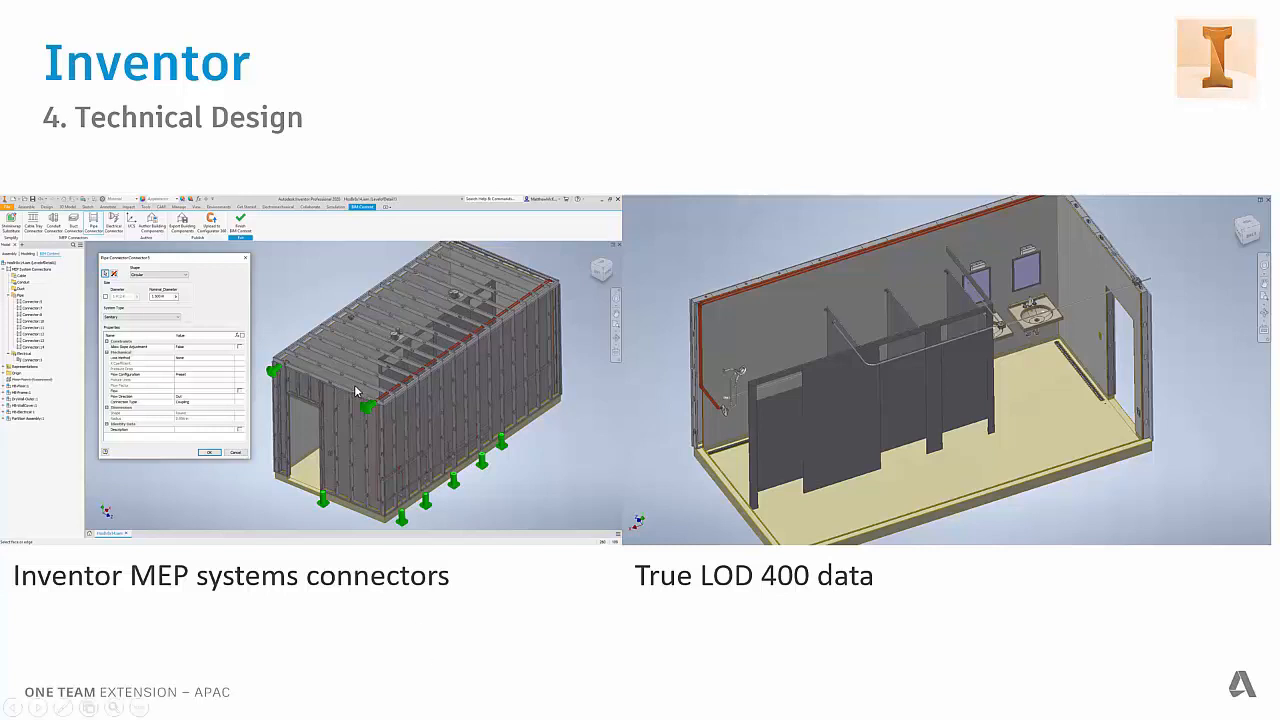
pyautogui.moveTo(184, 260)
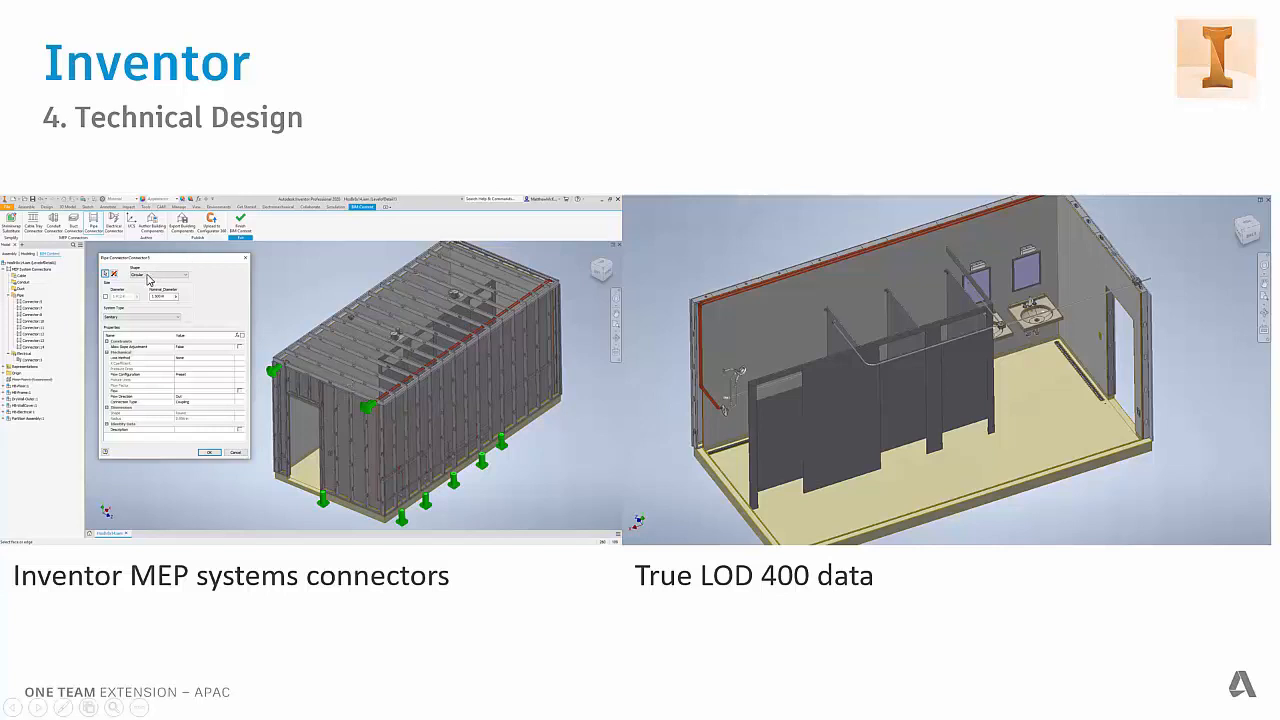
pyautogui.moveTo(338, 394)
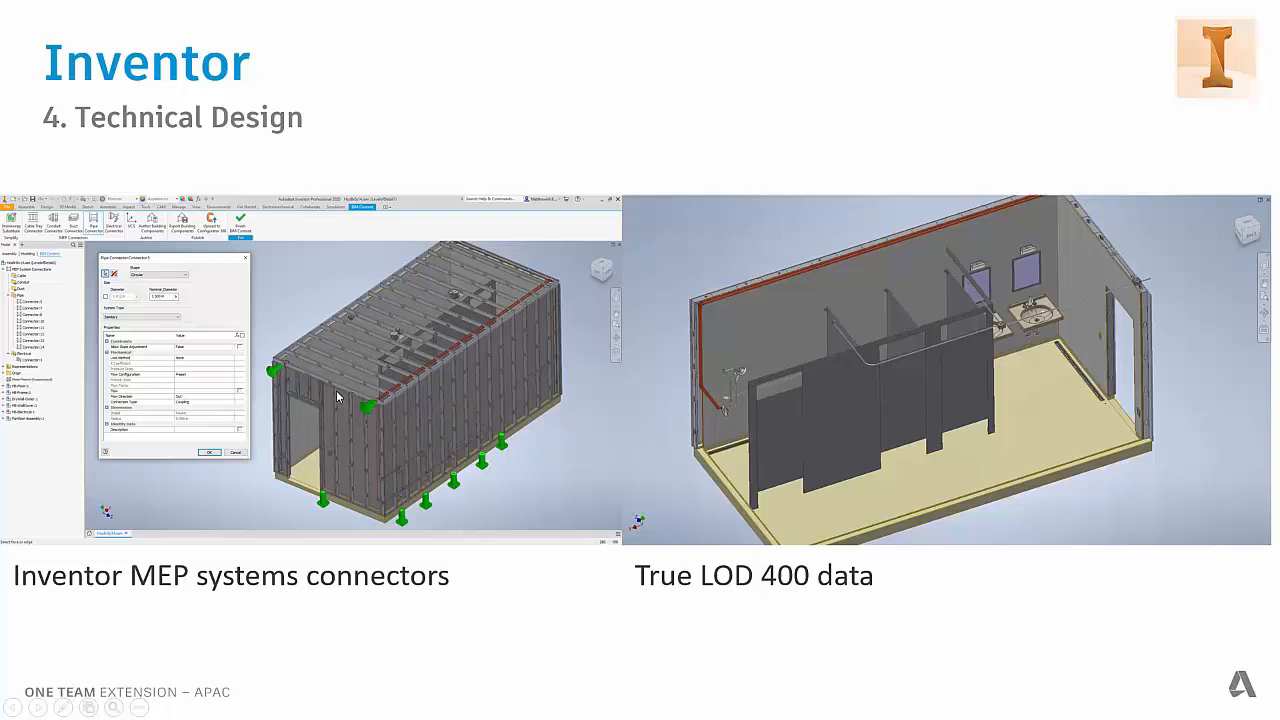
pyautogui.moveTo(400, 406)
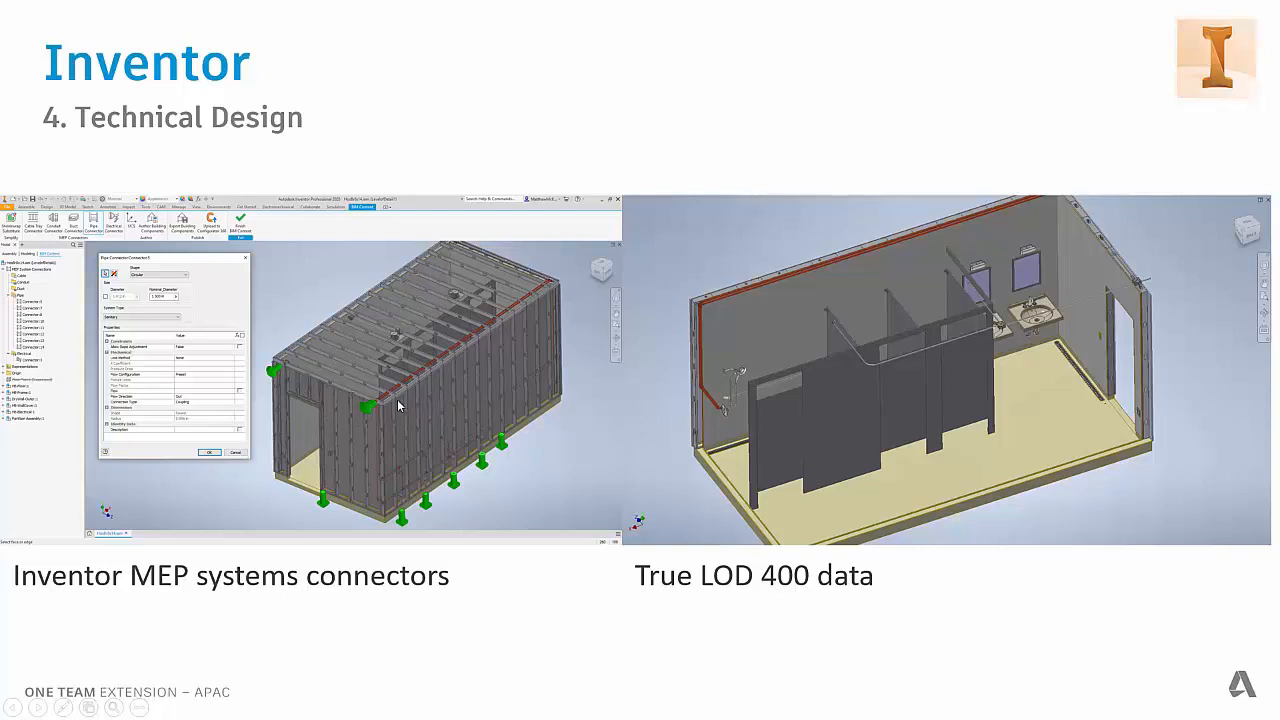
pyautogui.moveTo(698, 476)
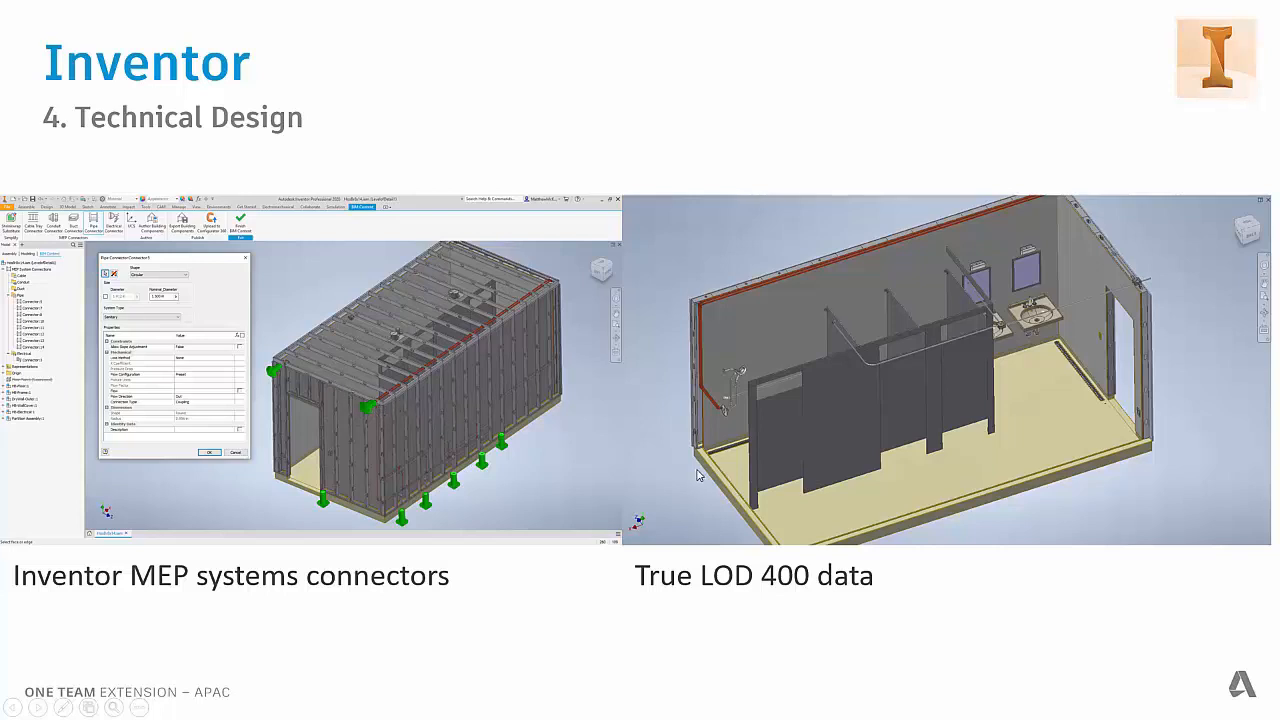
pyautogui.moveTo(956, 576)
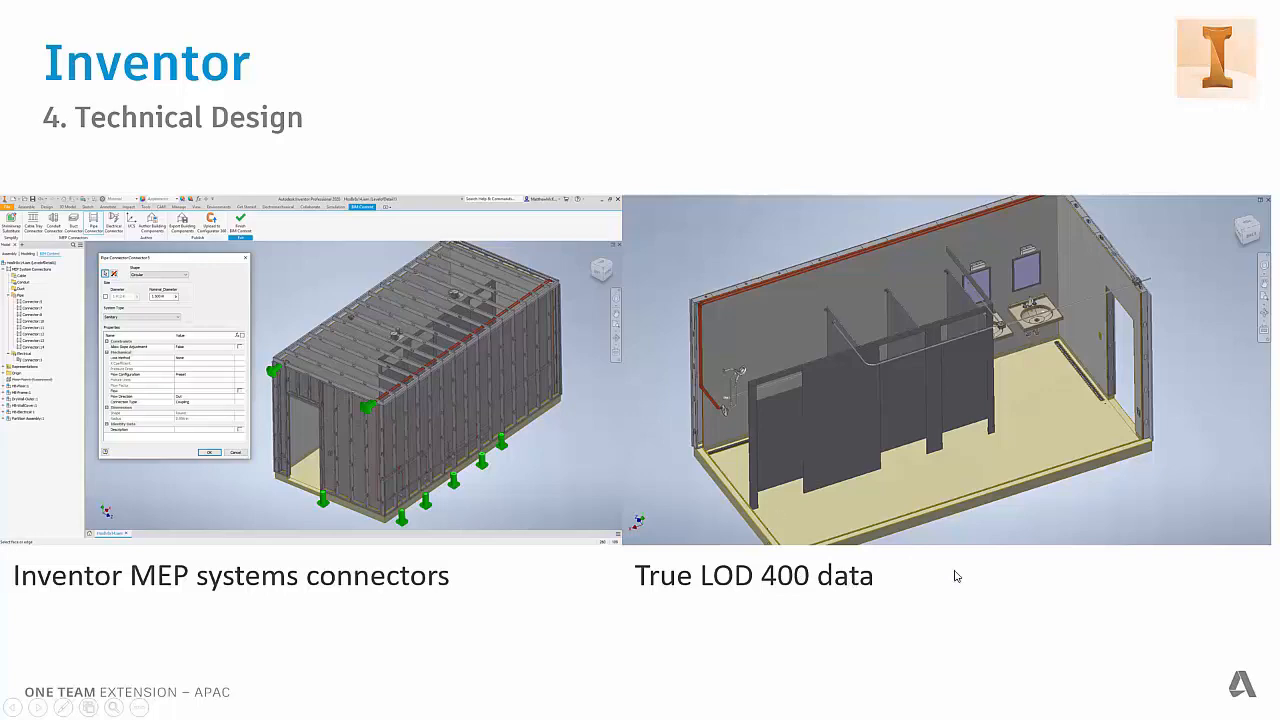
pyautogui.moveTo(828, 324)
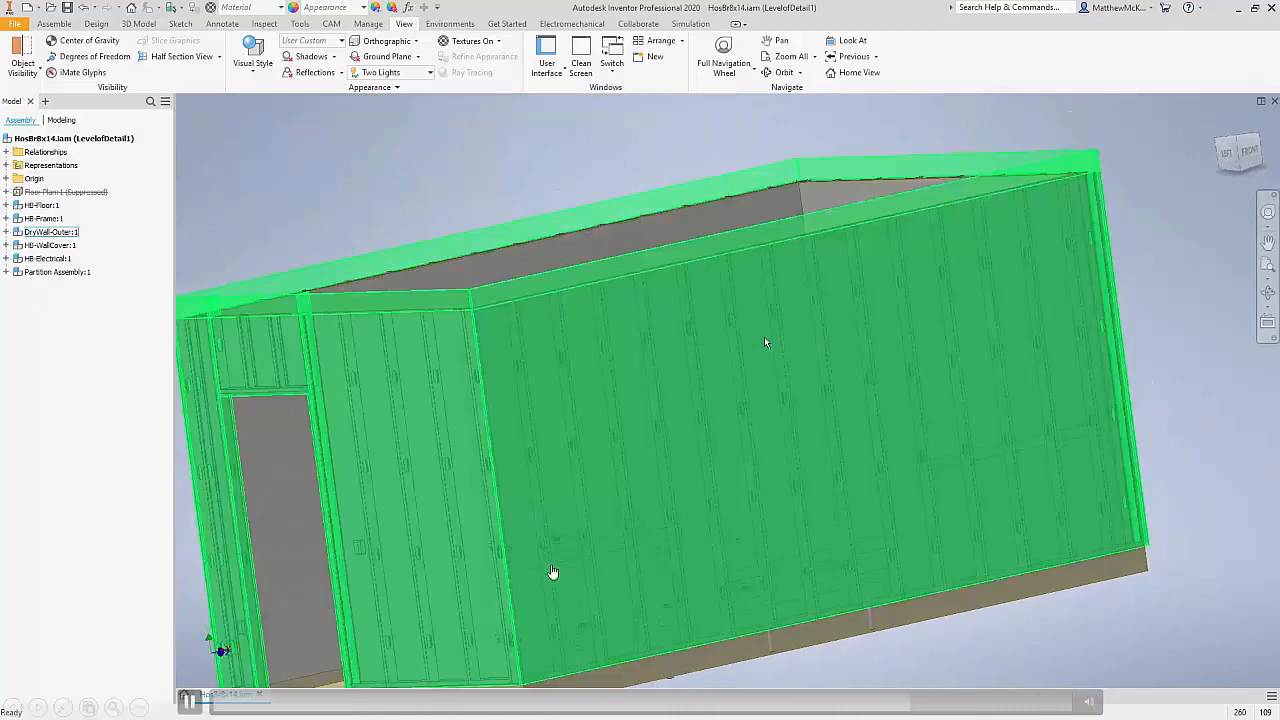
# Orbit the bathroom pod to look down into its inner walls and partitions.
pyautogui.moveTo(552, 572); pyautogui.dragTo(848, 634)
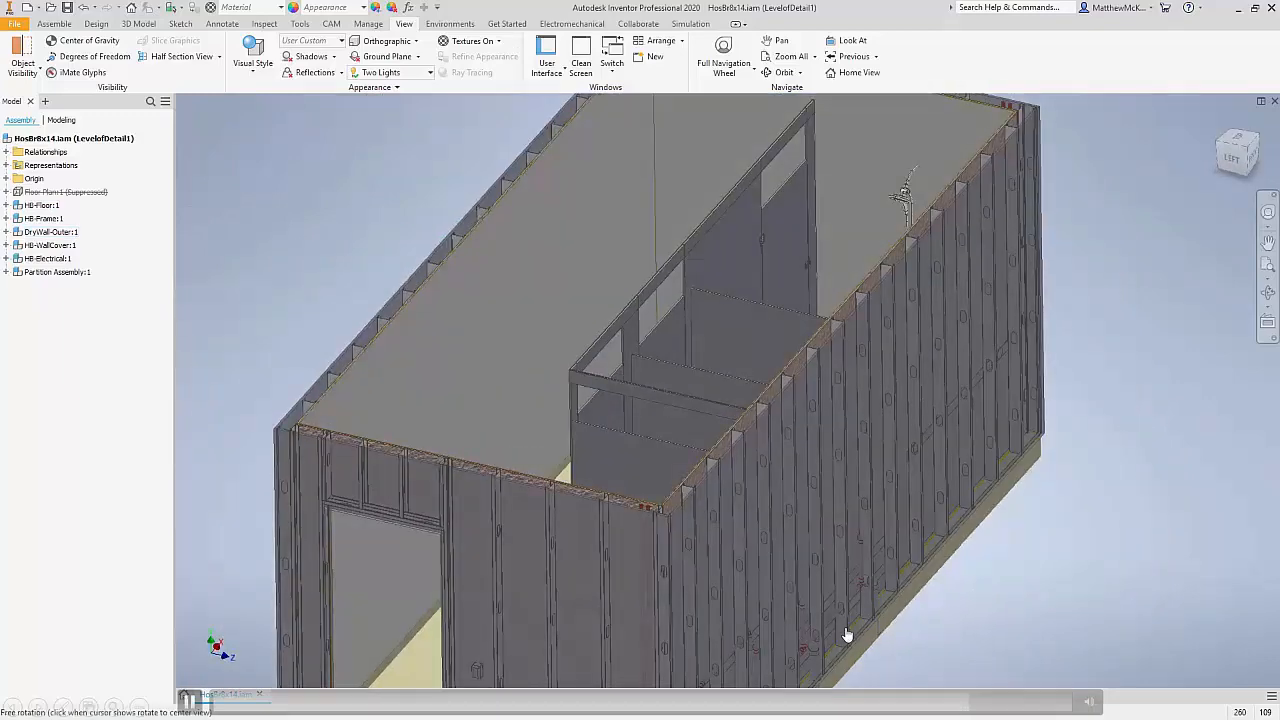
pyautogui.click(220, 56)
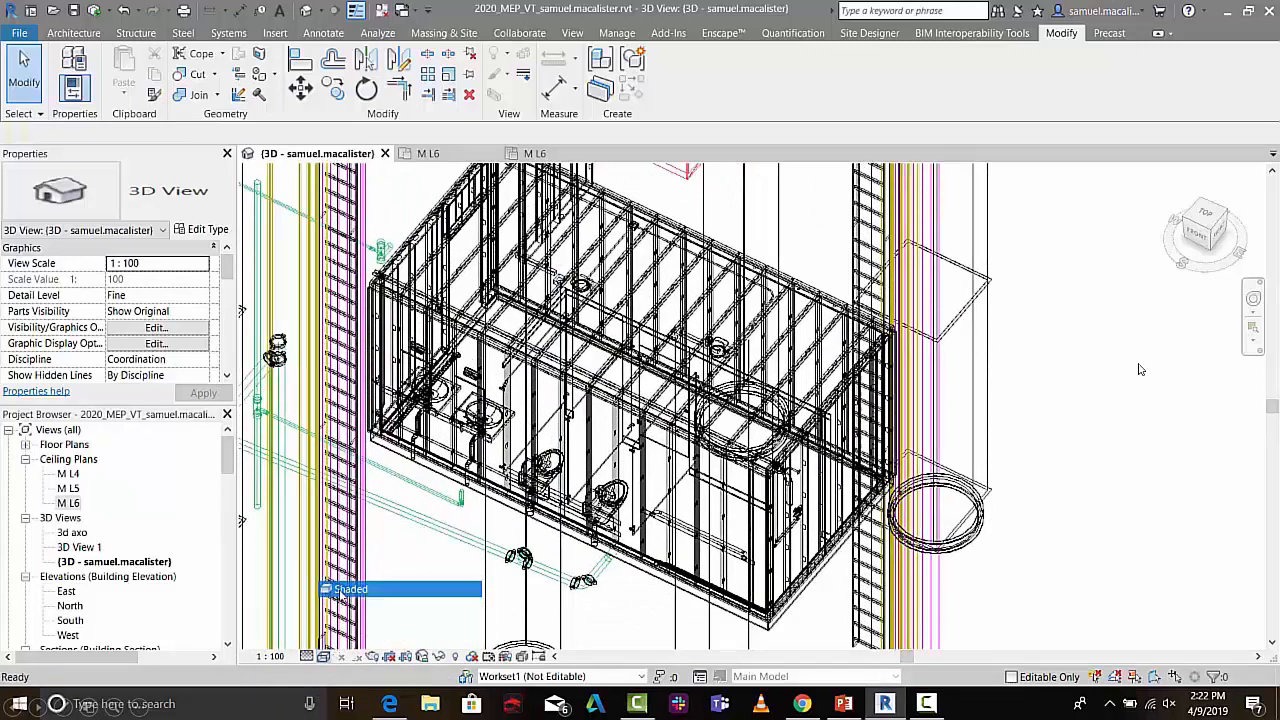
# Start a 32 mm pipe run in the M L6 plan ending at the pod connector.
pyautogui.click(424, 152)
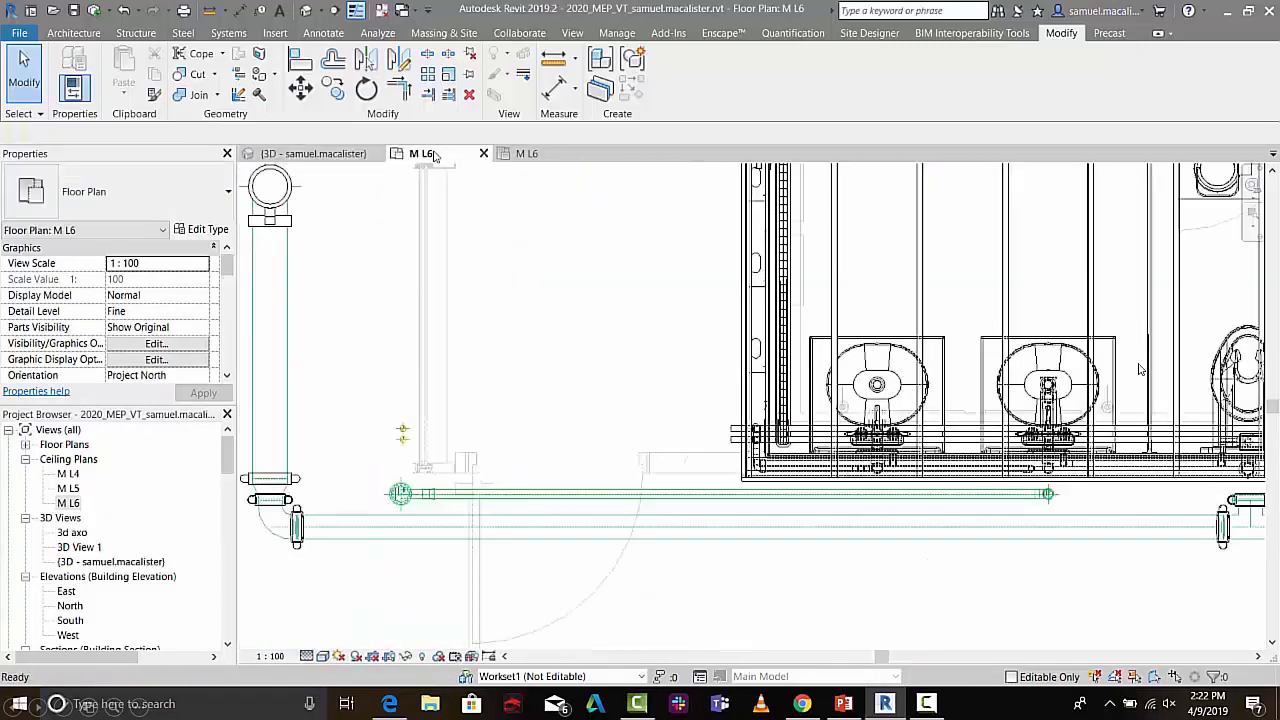
pyautogui.moveTo(548, 152)
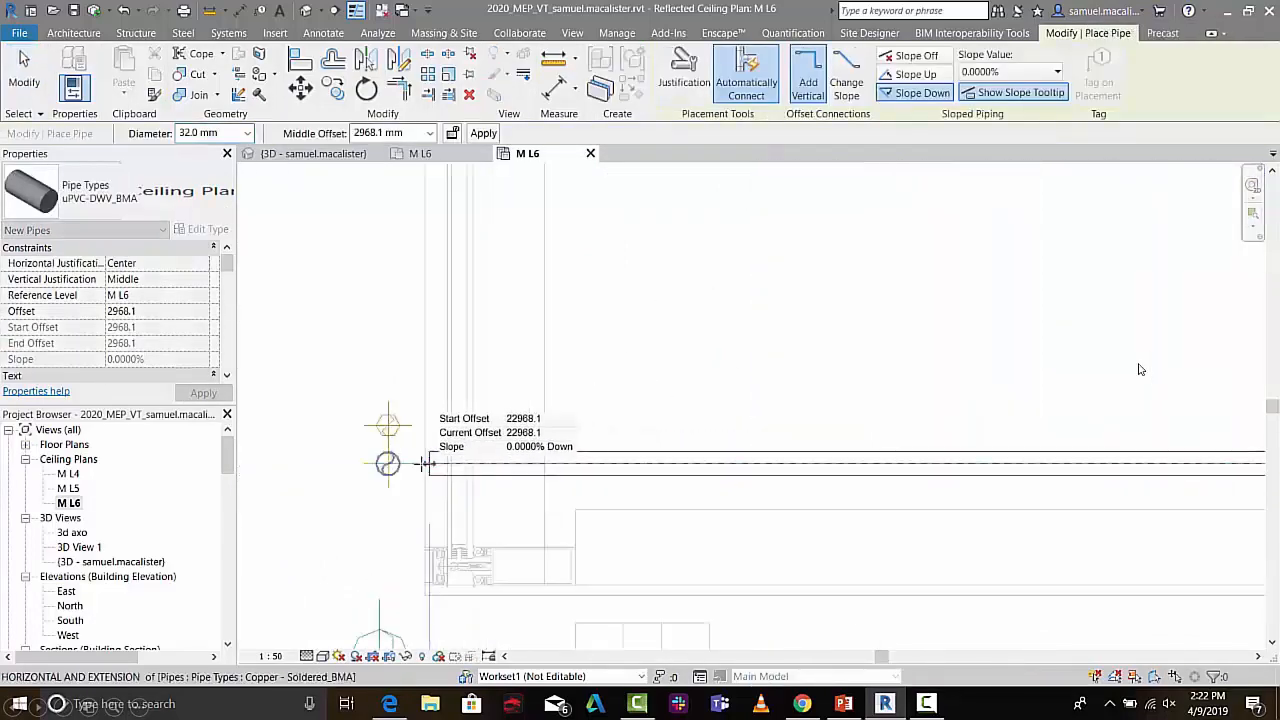
pyautogui.click(388, 464)
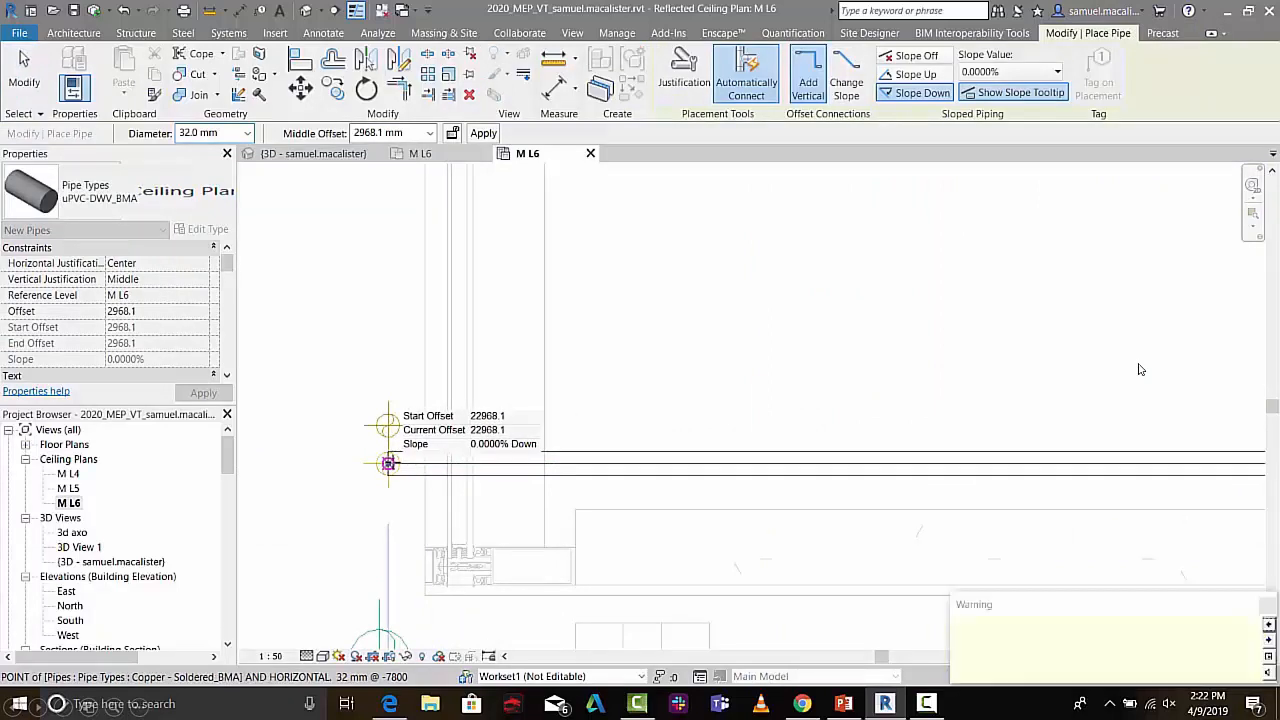